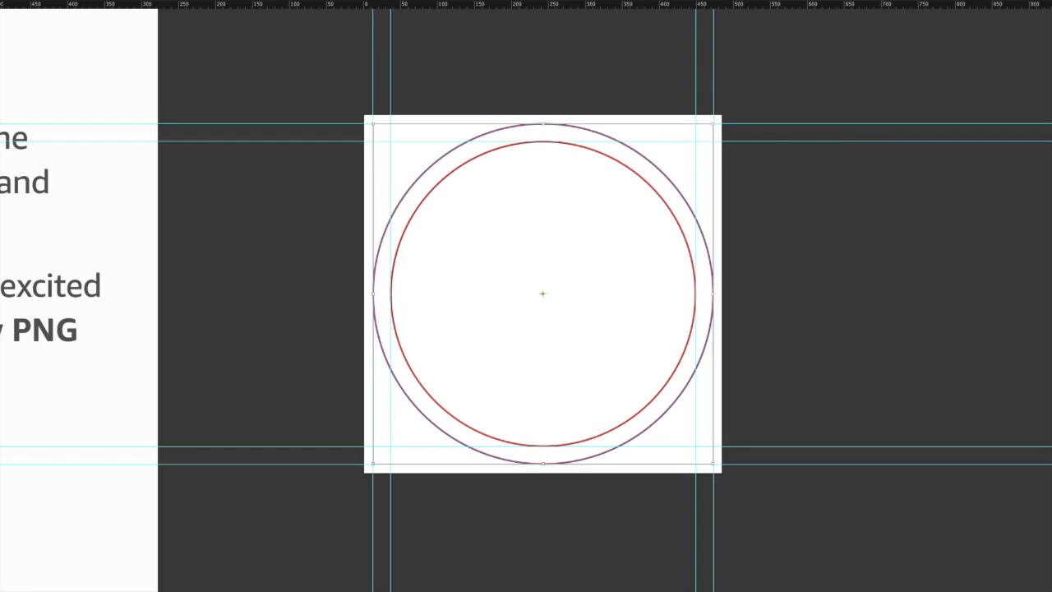
pyautogui.moveTo(714, 163)
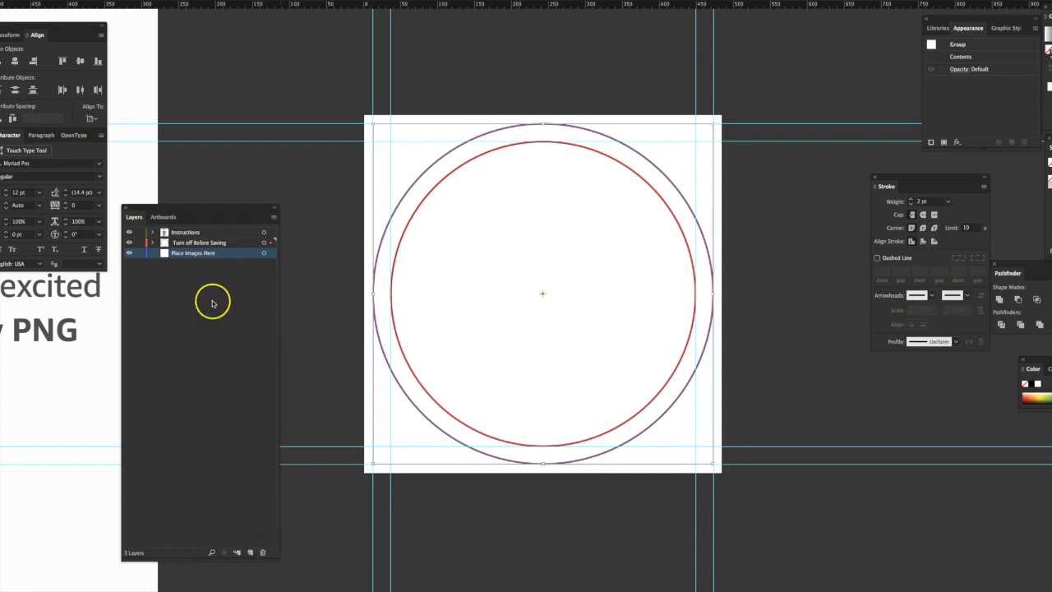
pyautogui.click(185, 232)
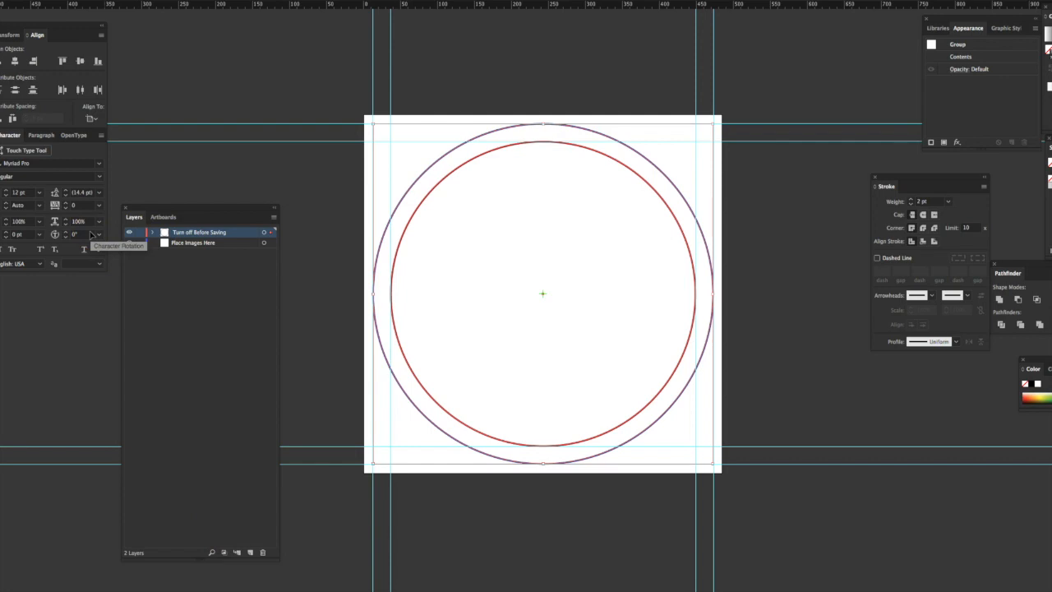
pyautogui.click(129, 243)
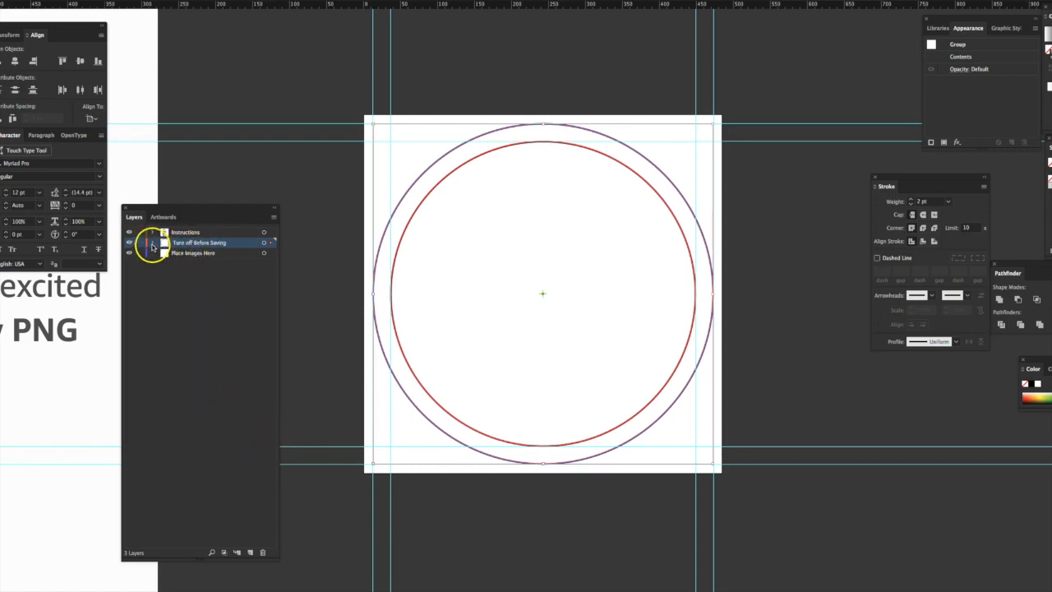
# Expand the Turn off Before Saving layer and its group to reveal the Outer Trim Line and Inner Safe Area paths.
pyautogui.click(153, 243)
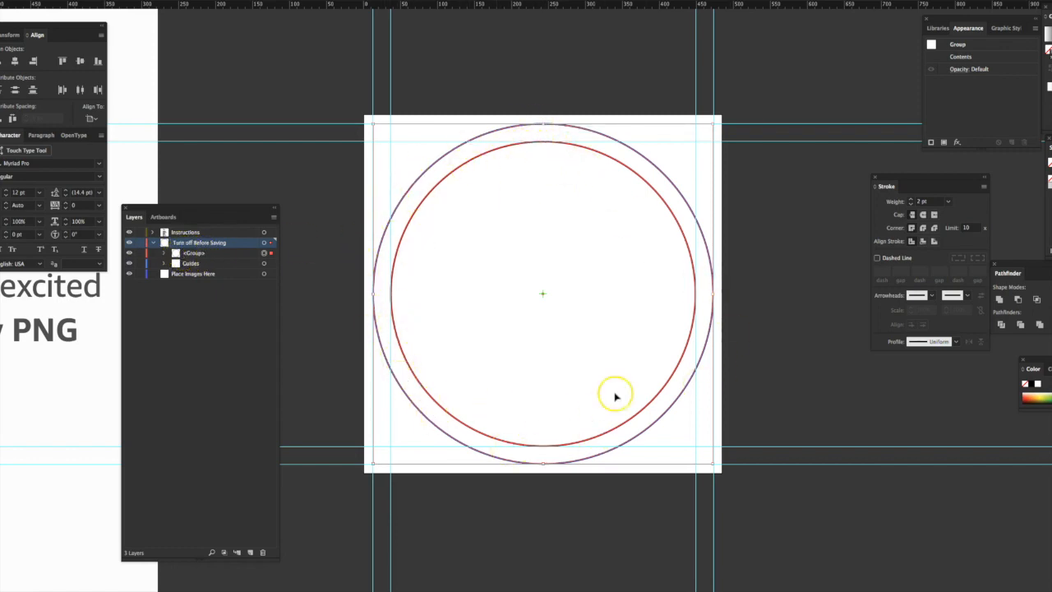
pyautogui.click(165, 253)
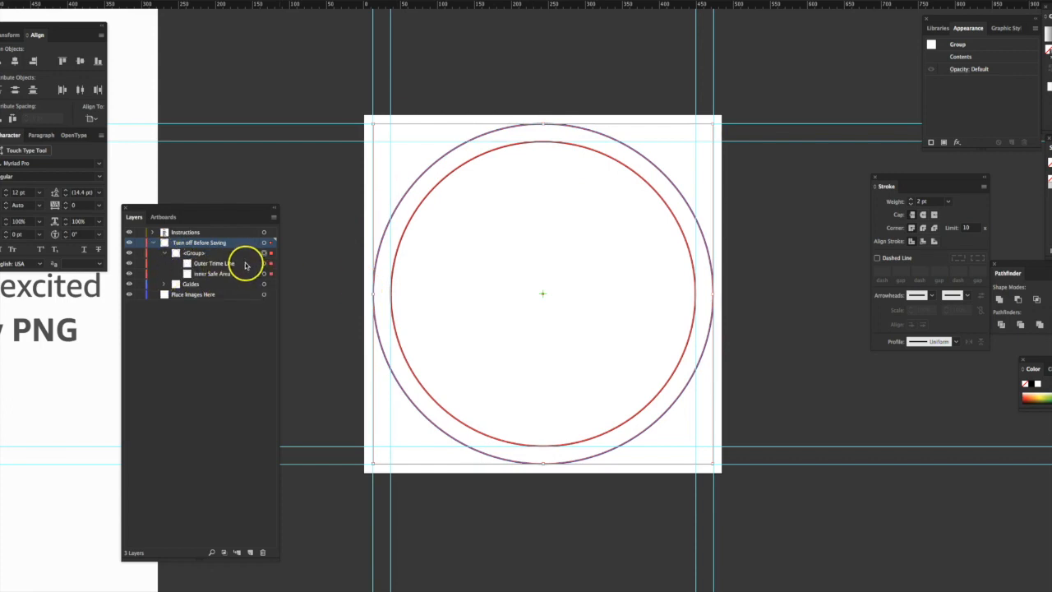
pyautogui.click(212, 273)
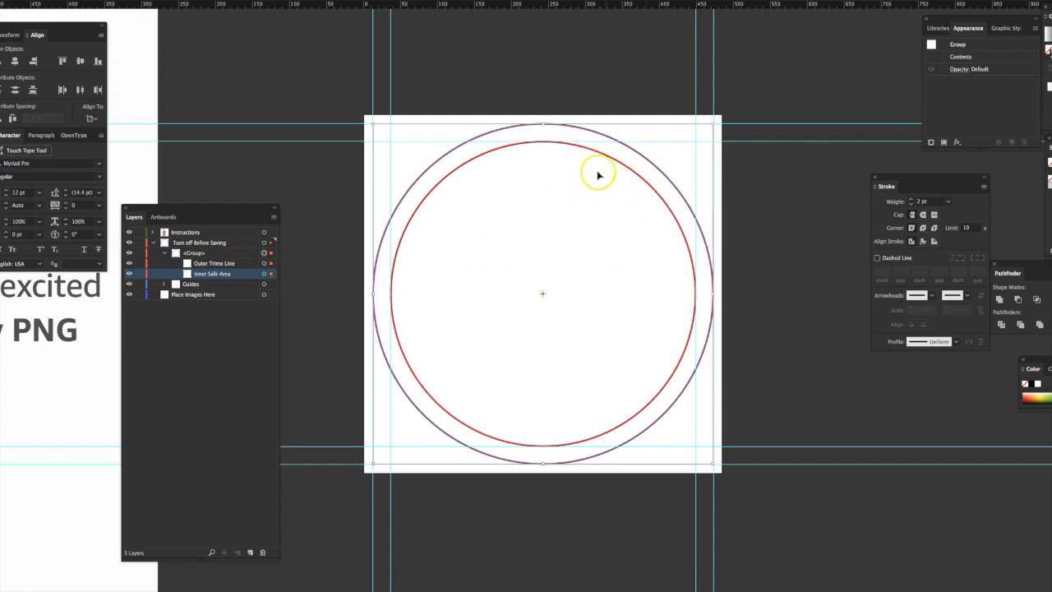
pyautogui.moveTo(564, 307)
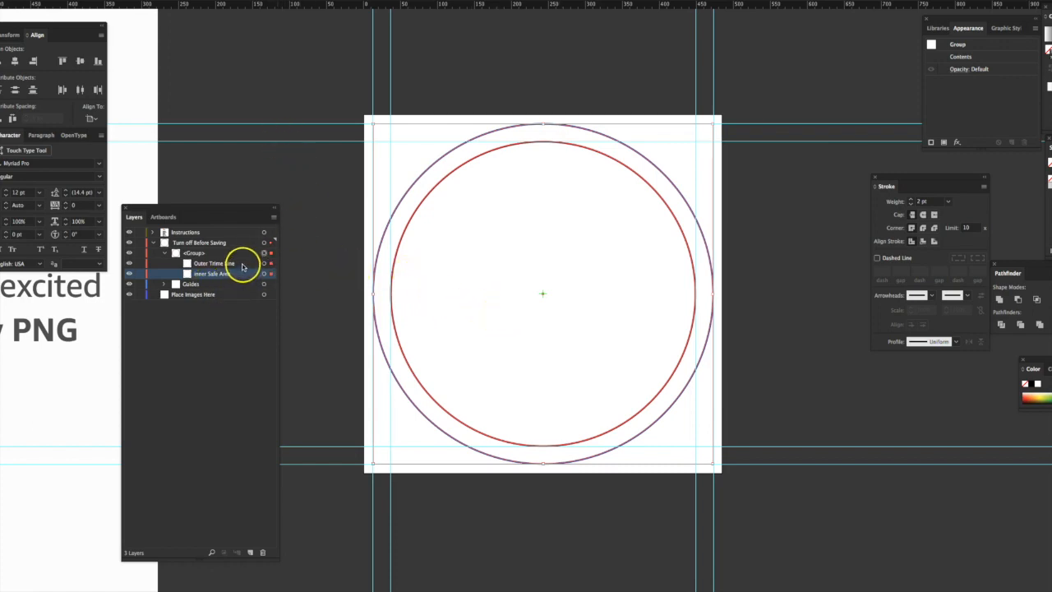
pyautogui.click(210, 263)
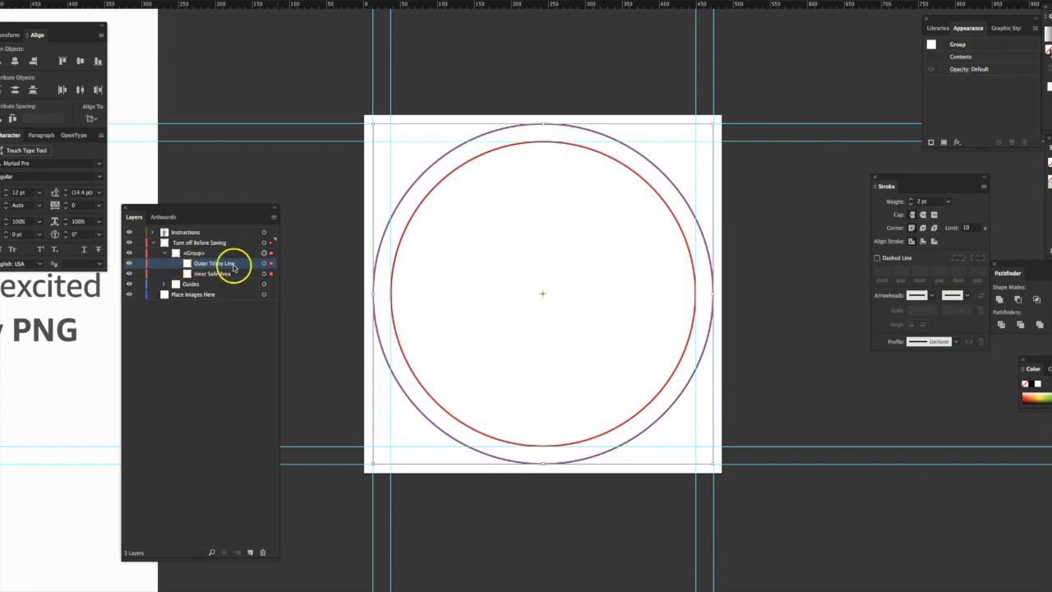
pyautogui.doubleClick(217, 263)
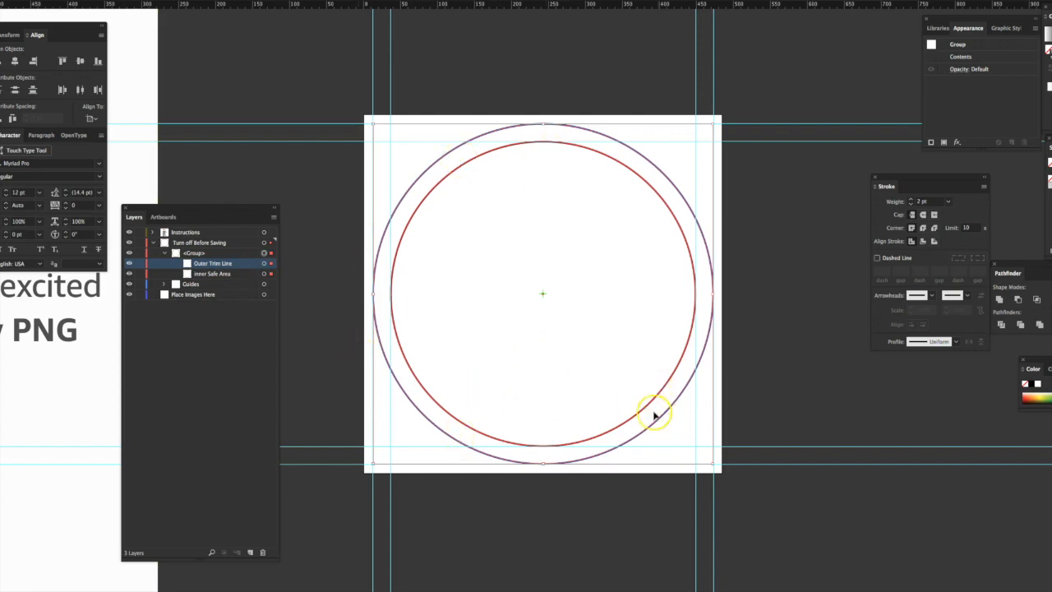
pyautogui.moveTo(369, 276)
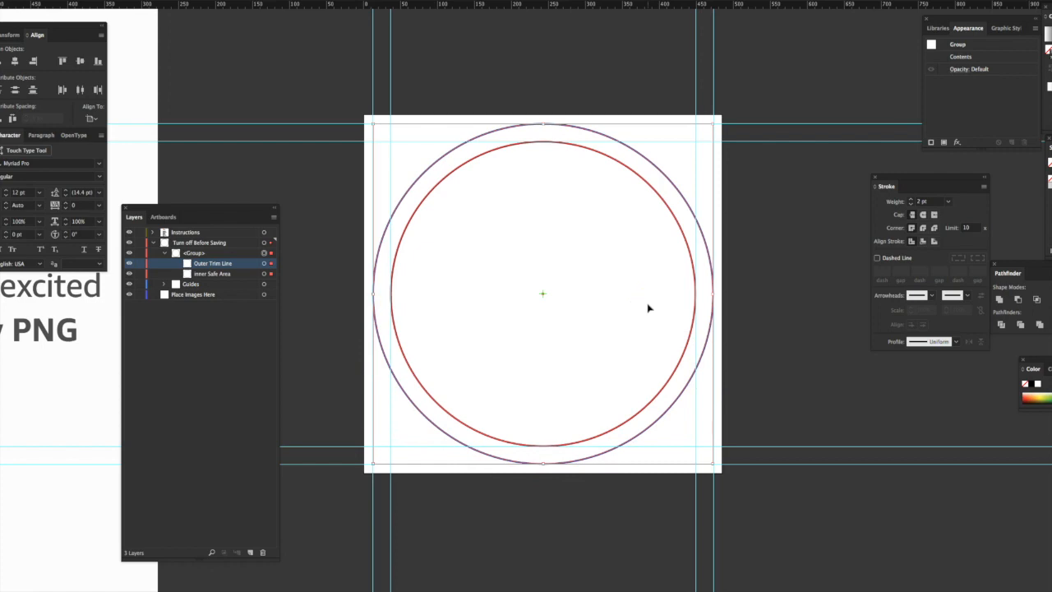
pyautogui.moveTo(380, 244)
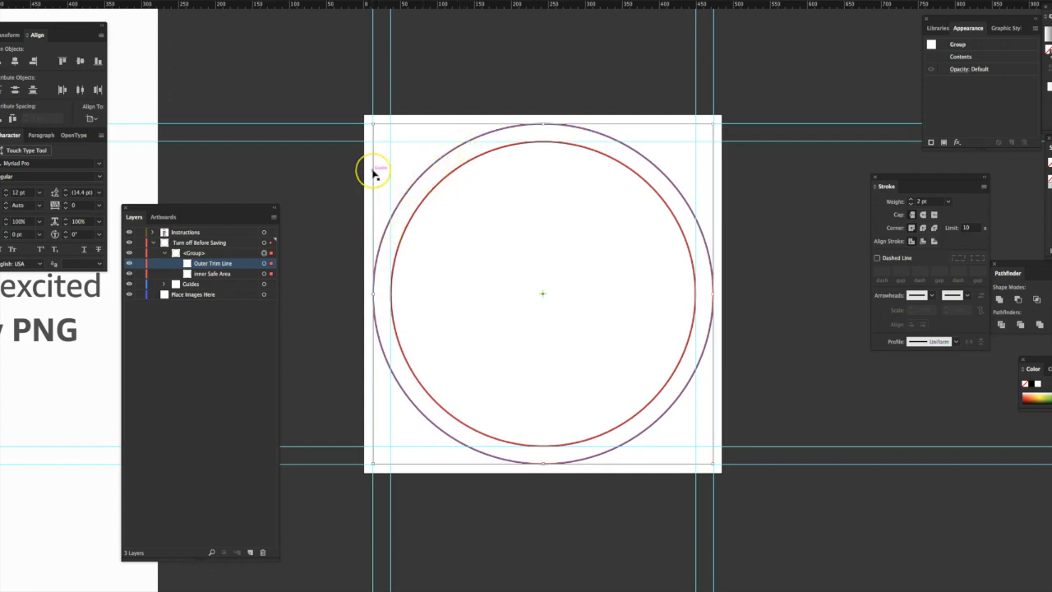
pyautogui.moveTo(503, 108)
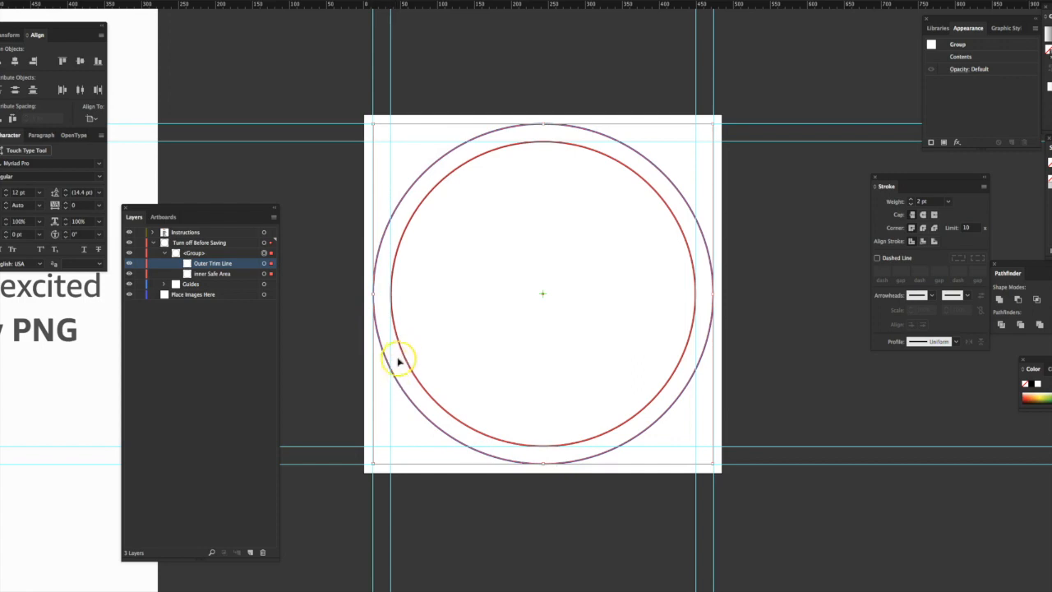
pyautogui.moveTo(469, 450)
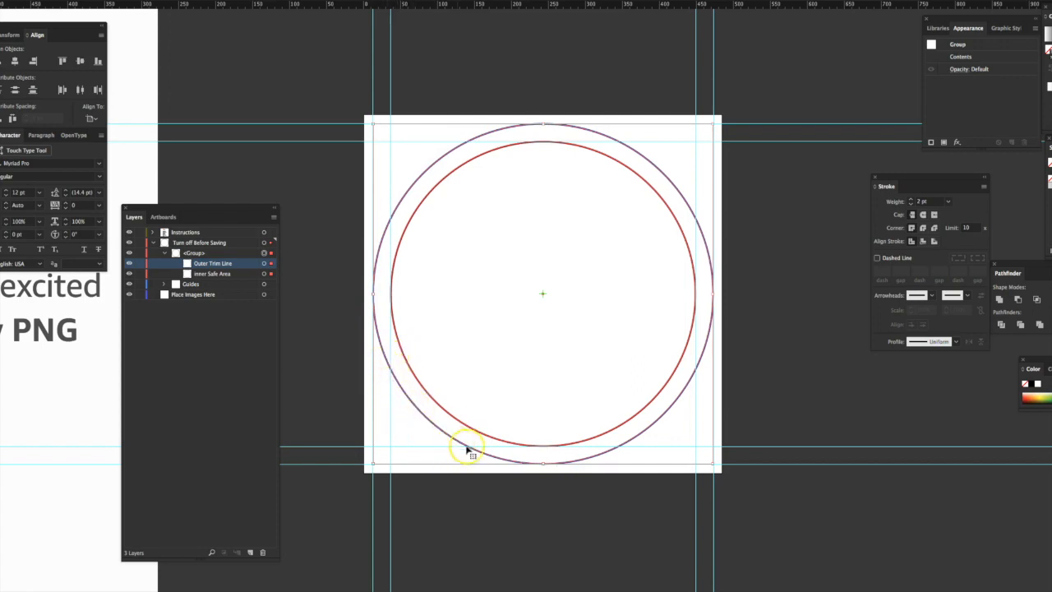
pyautogui.moveTo(740, 201)
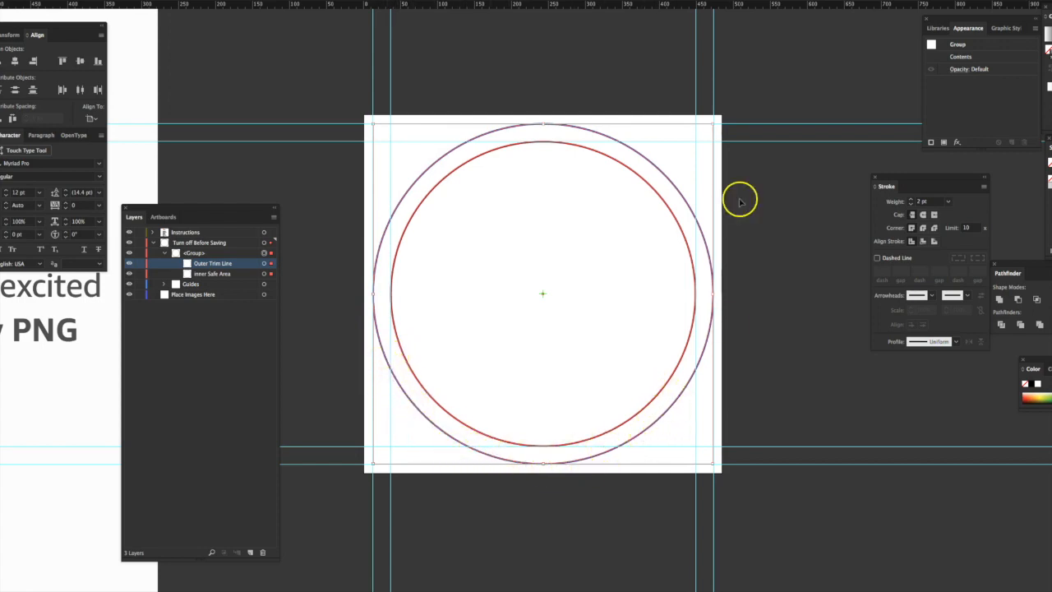
pyautogui.moveTo(760, 272)
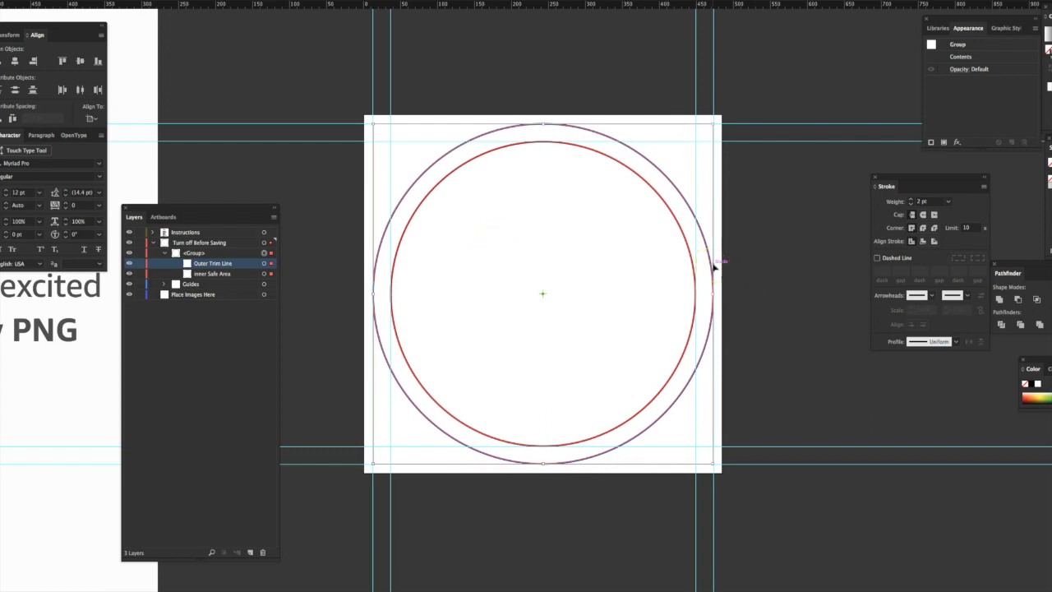
pyautogui.moveTo(513, 135)
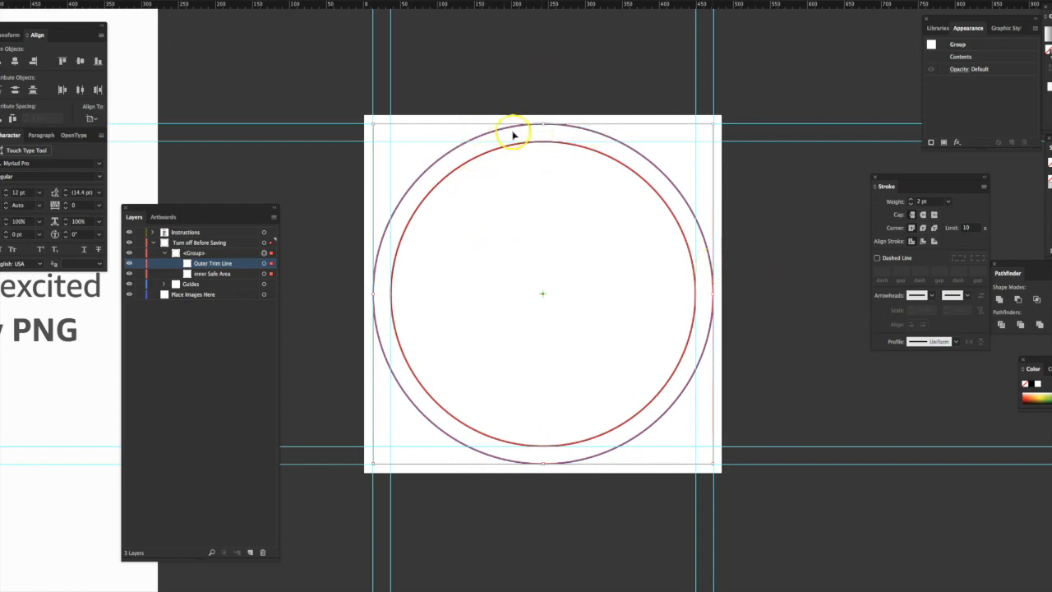
pyautogui.moveTo(665, 118)
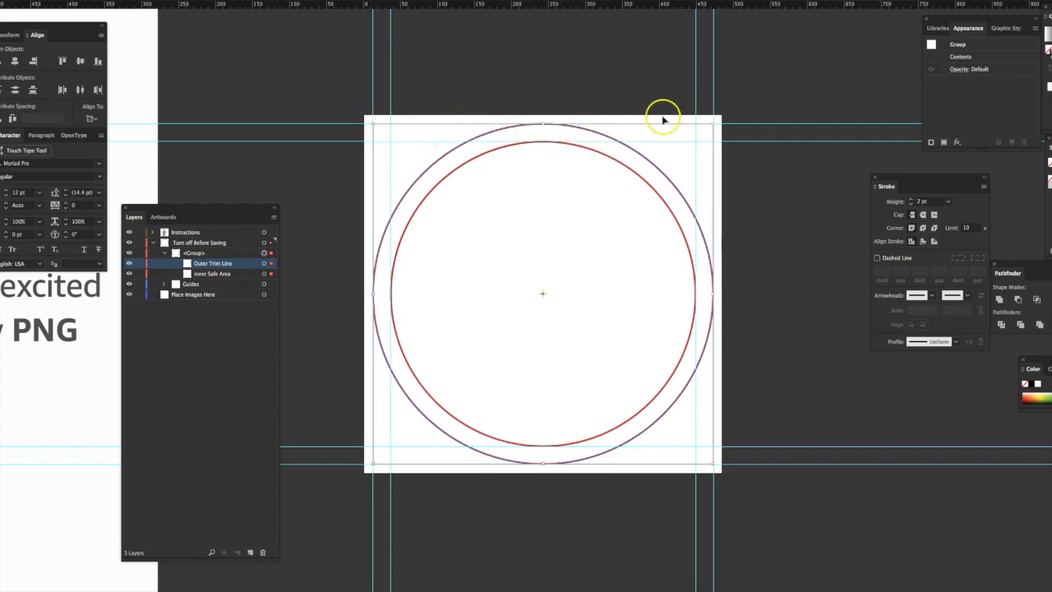
pyautogui.moveTo(338, 102)
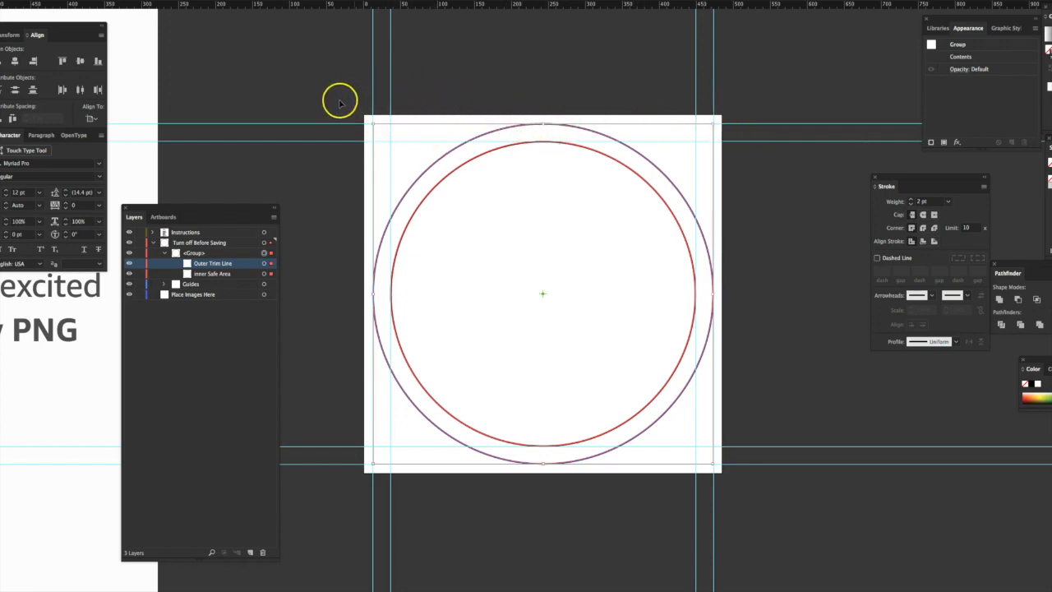
pyautogui.moveTo(415, 250)
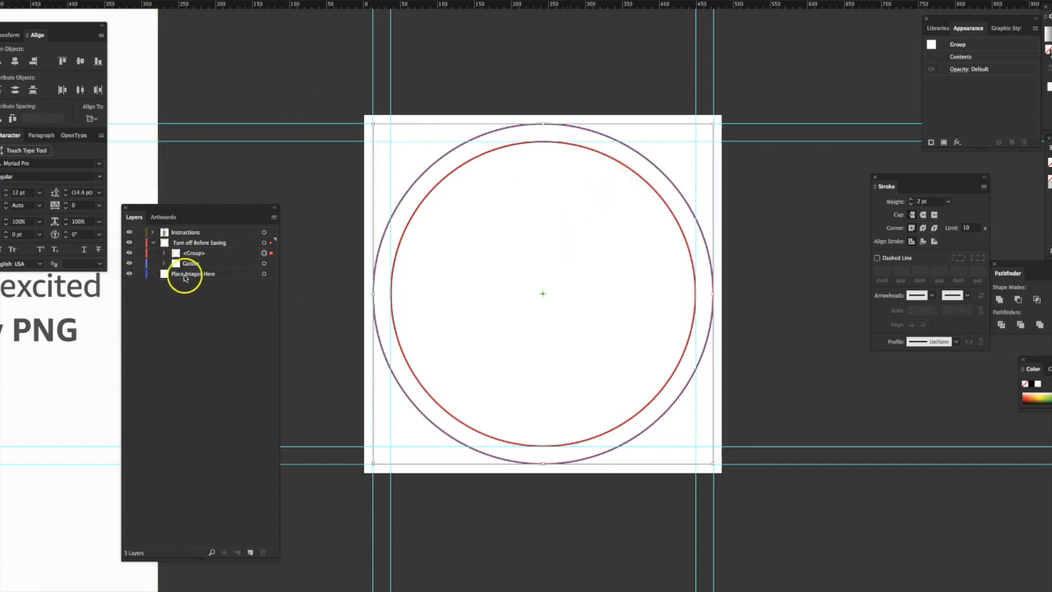
# Make Place Images Here the active layer for new artwork.
pyautogui.click(194, 273)
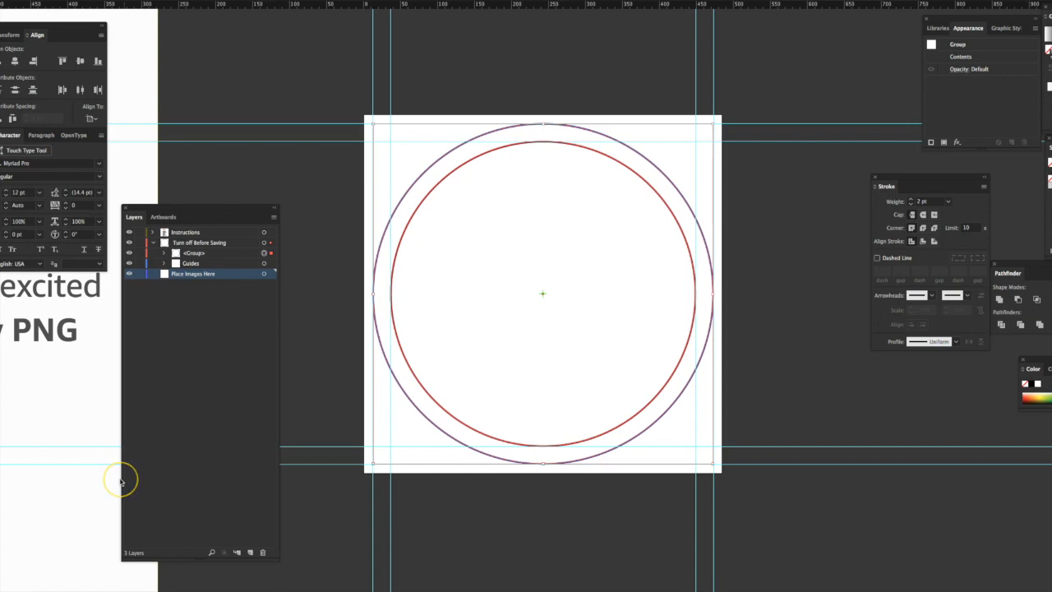
pyautogui.moveTo(122, 480)
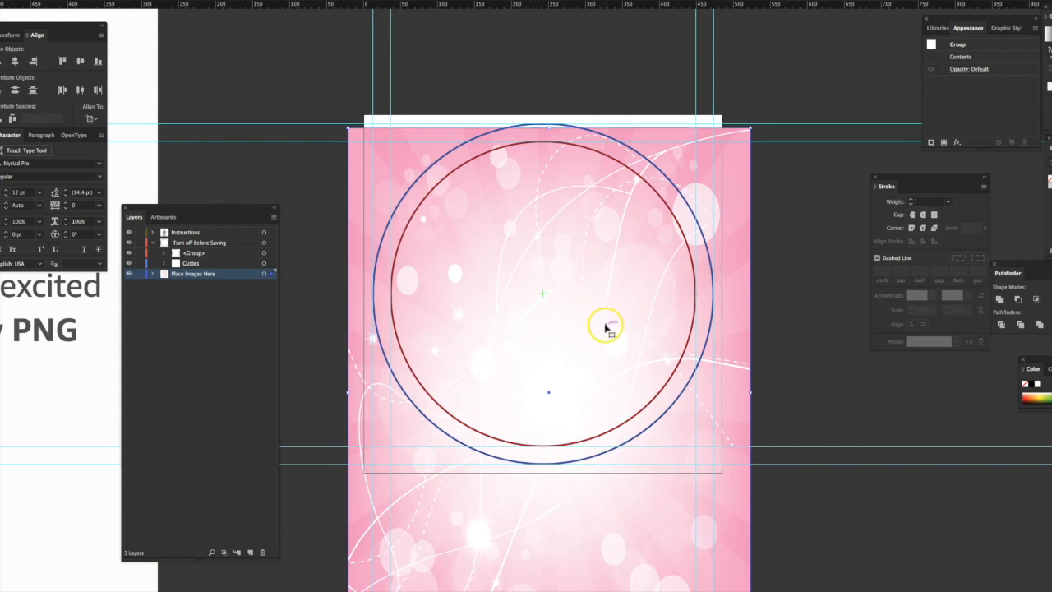
pyautogui.moveTo(633, 295)
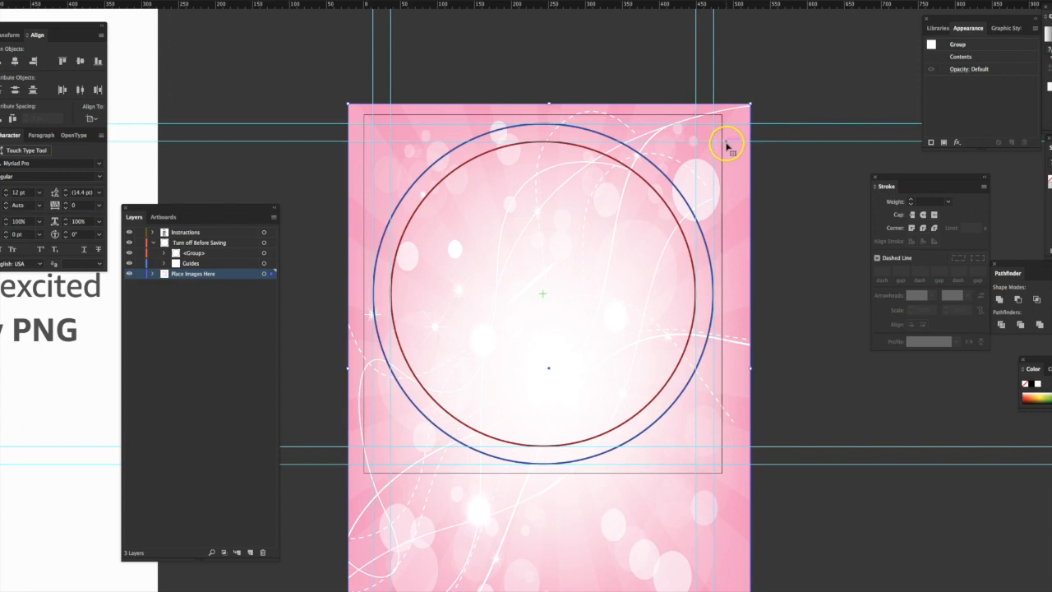
pyautogui.moveTo(706, 155)
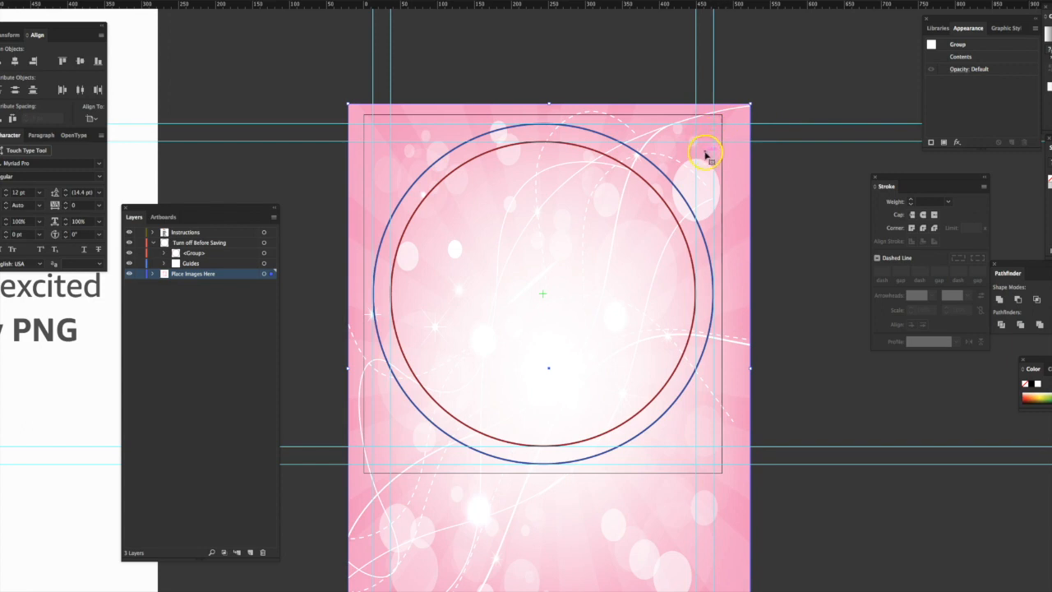
pyautogui.moveTo(722, 175)
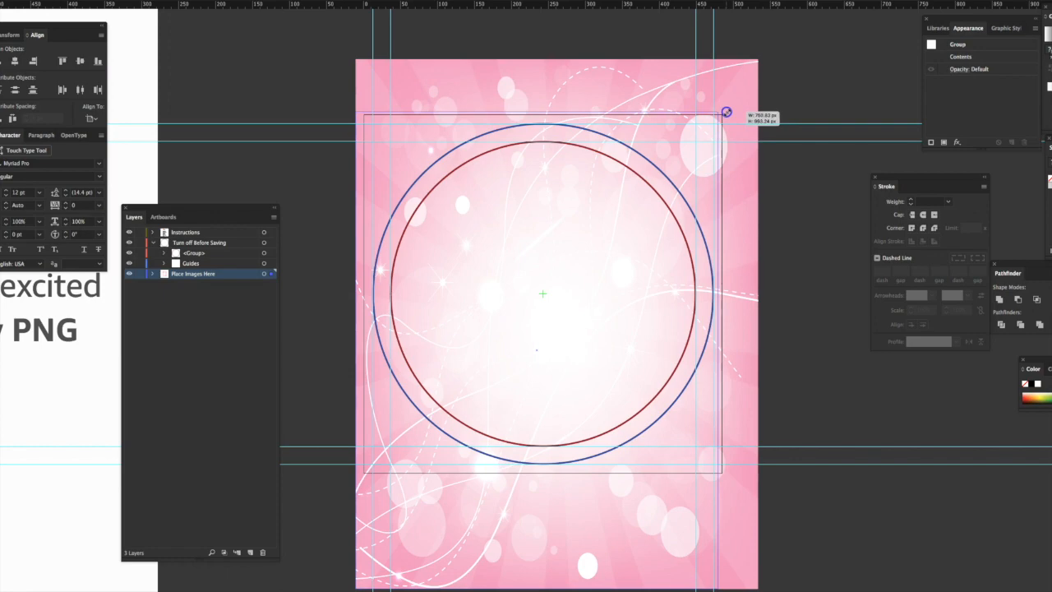
# Shrink the pink bokeh image proportionally until it just covers the square artboard.
pyautogui.moveTo(726, 112); pyautogui.dragTo(723, 116)
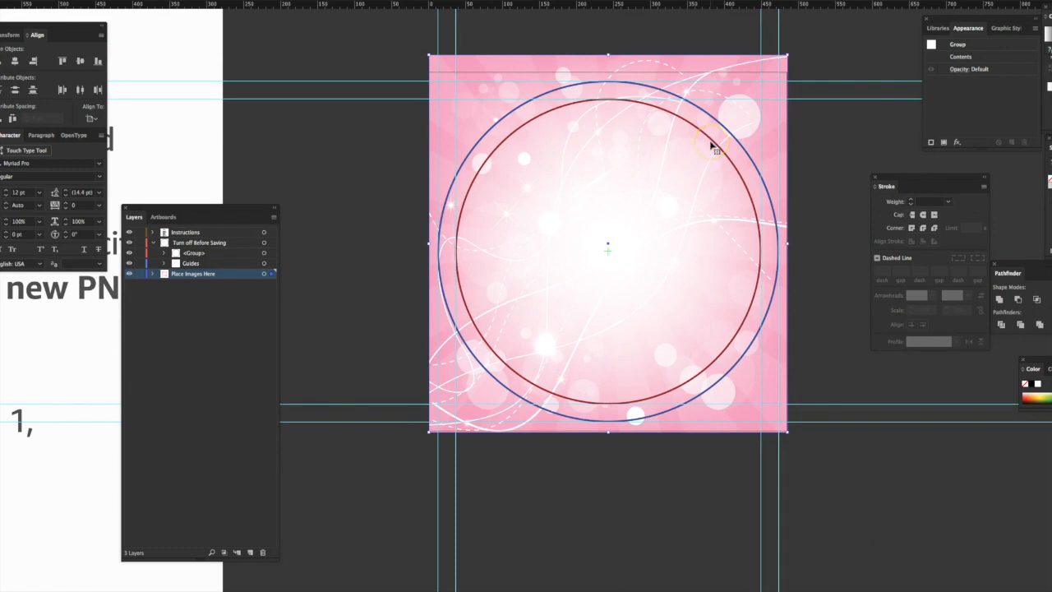
pyautogui.moveTo(460, 66)
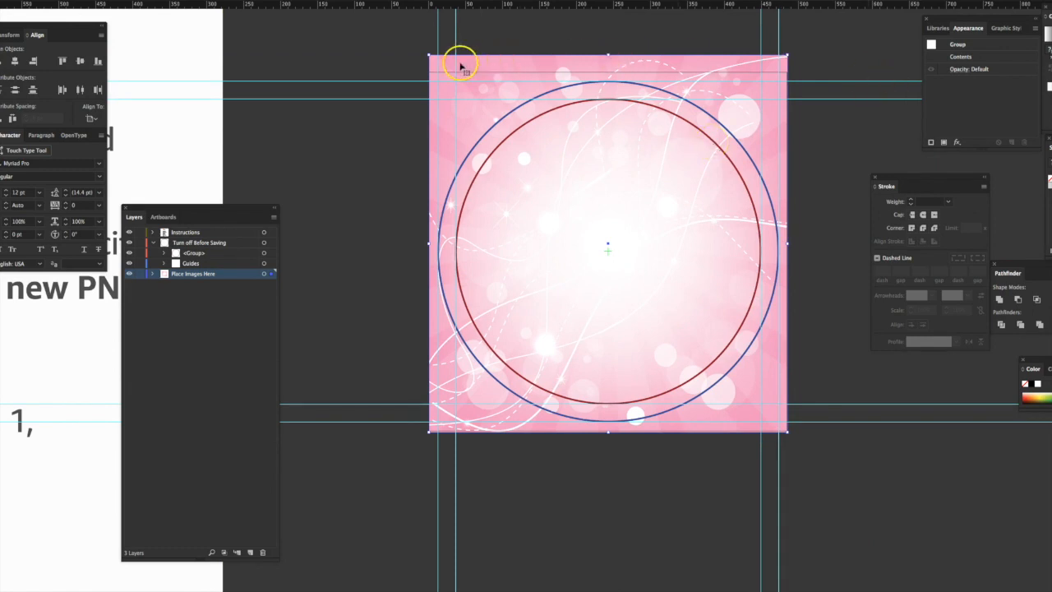
pyautogui.moveTo(798, 206)
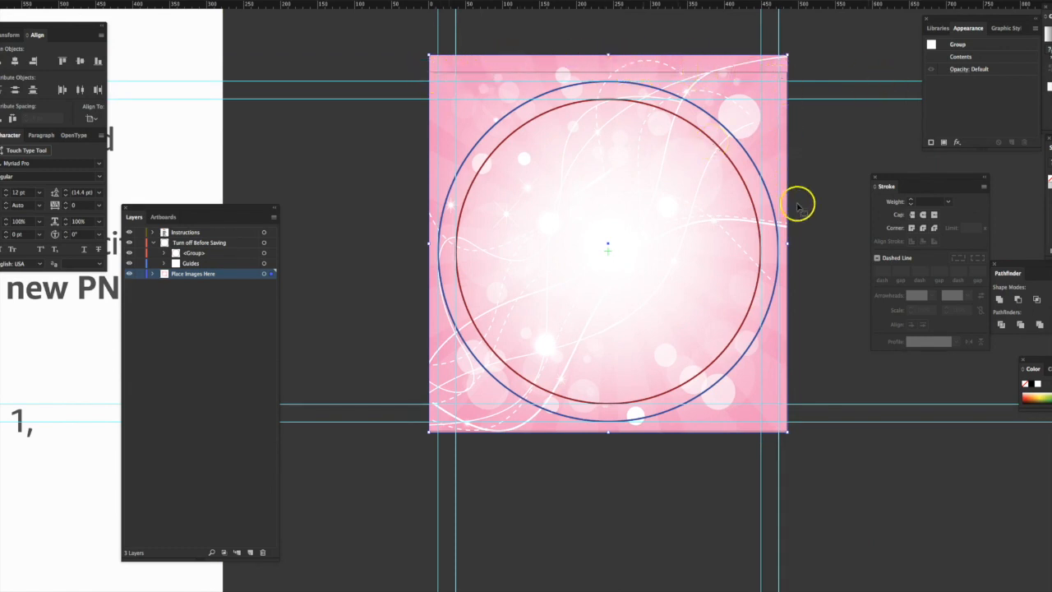
pyautogui.moveTo(428, 89)
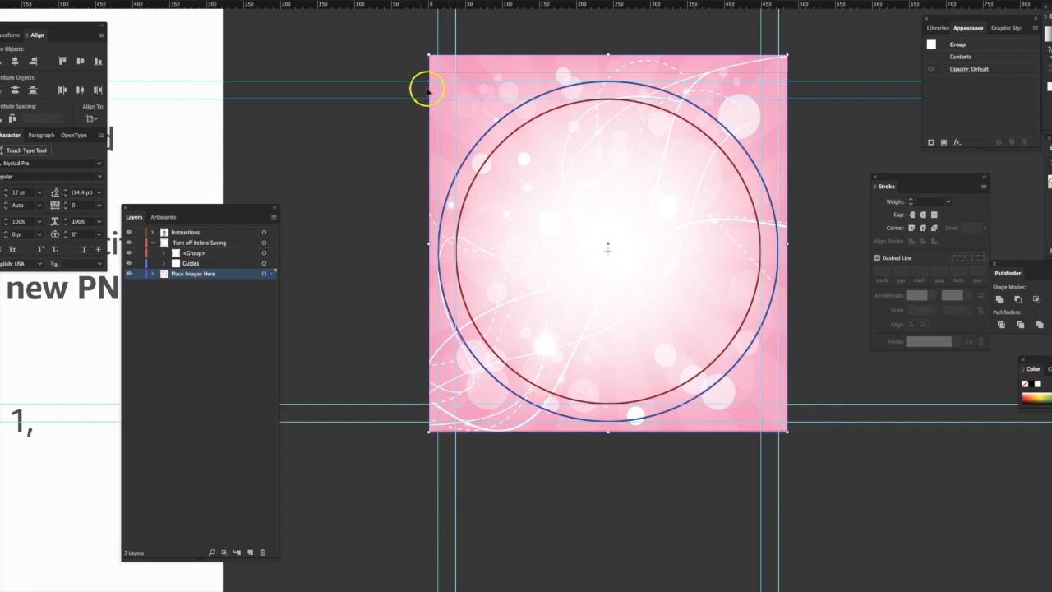
pyautogui.moveTo(442, 76)
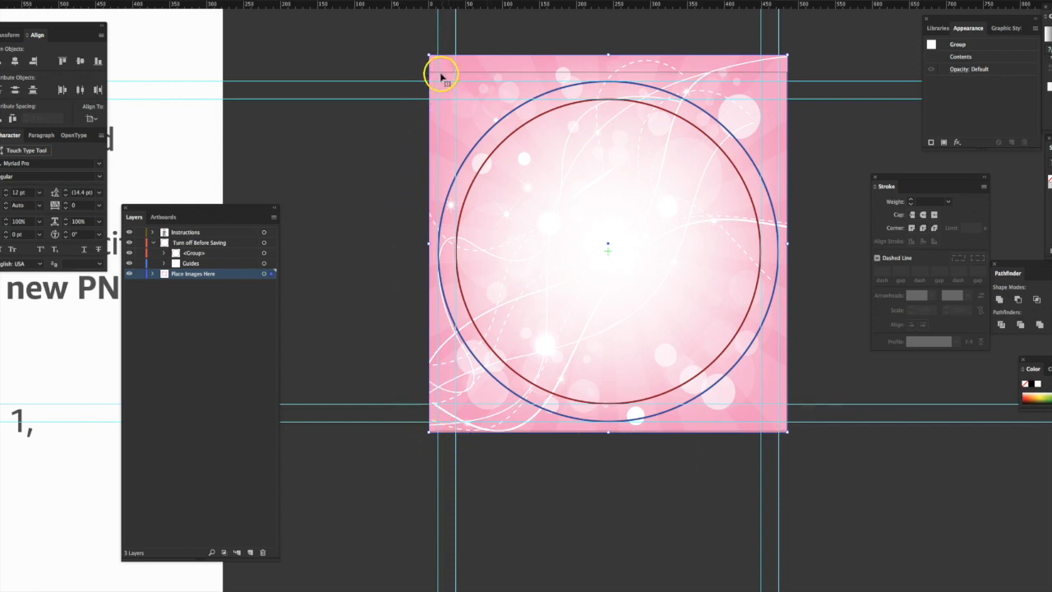
pyautogui.moveTo(822, 94)
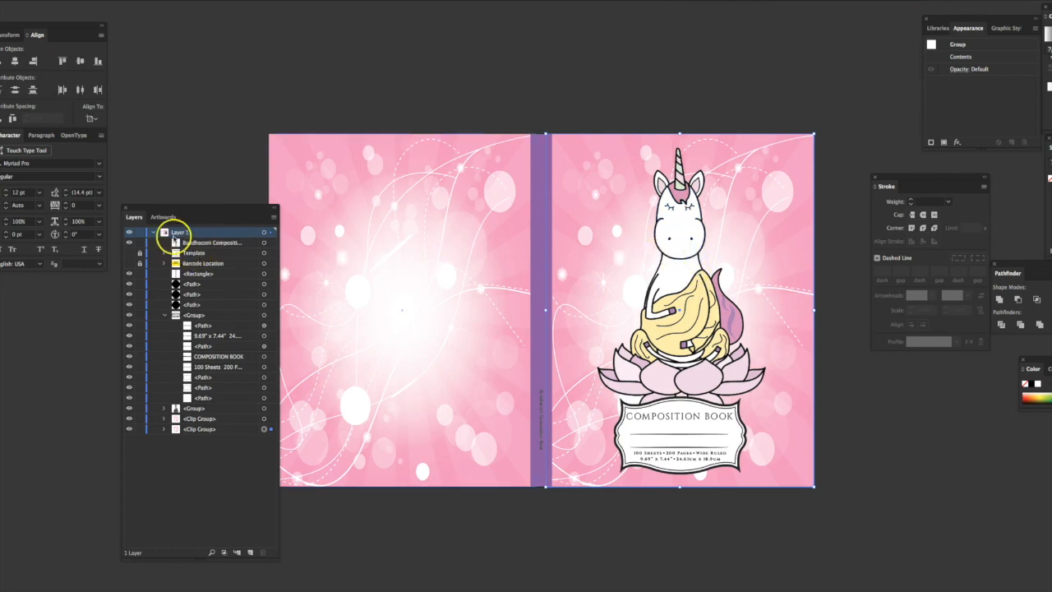
# Select the unicorn group in the composition book cover's Layers panel for copying.
pyautogui.click(164, 232)
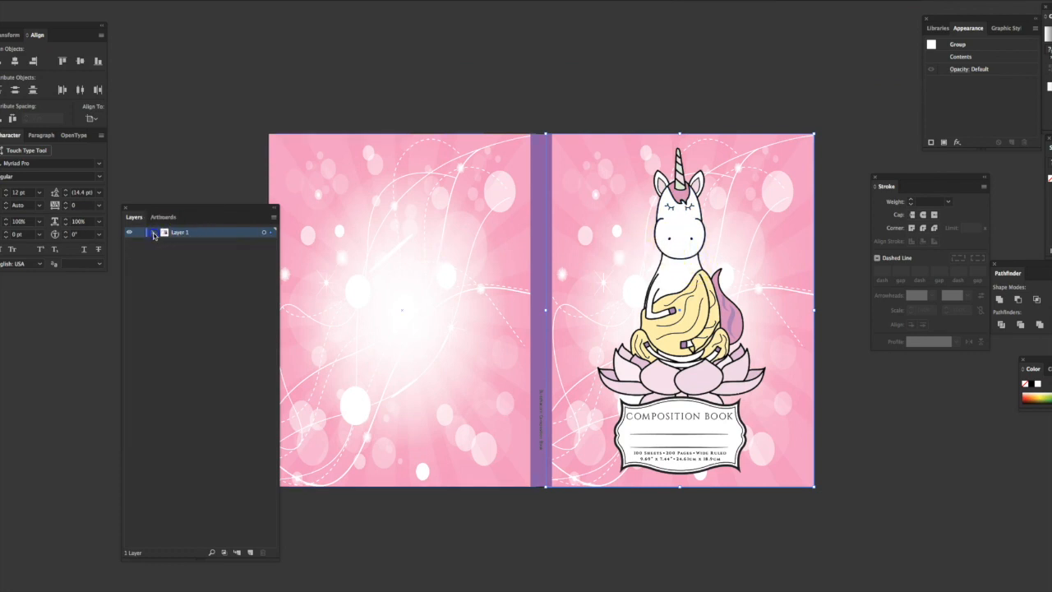
pyautogui.click(153, 232)
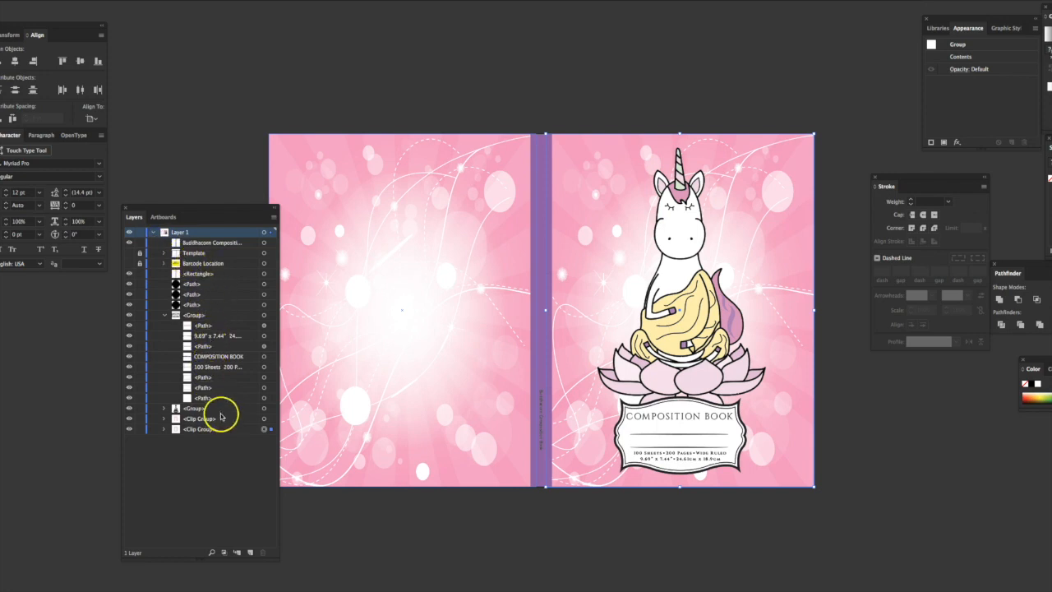
pyautogui.click(194, 408)
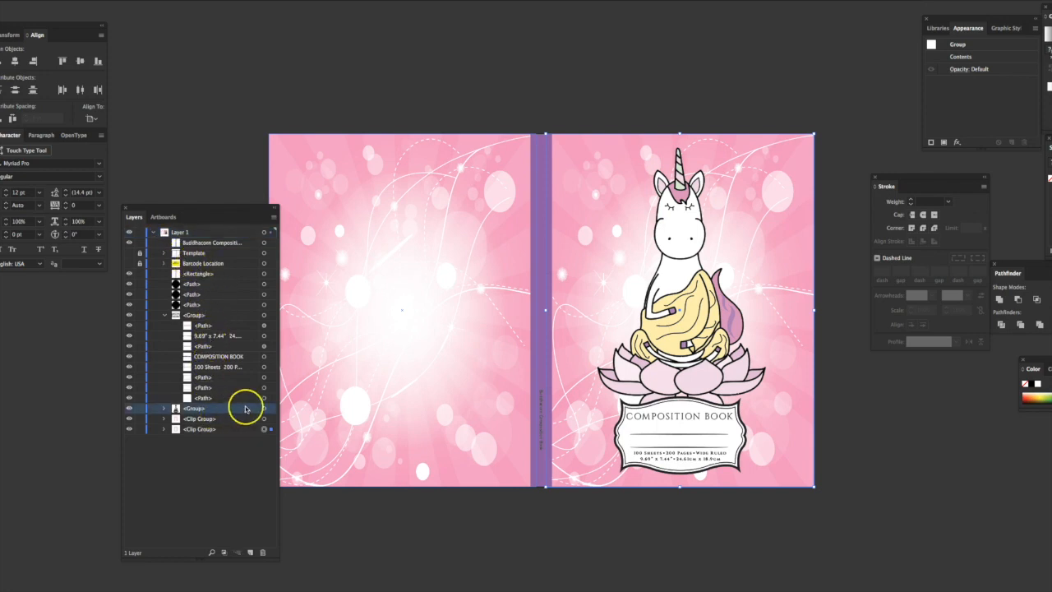
pyautogui.click(194, 407)
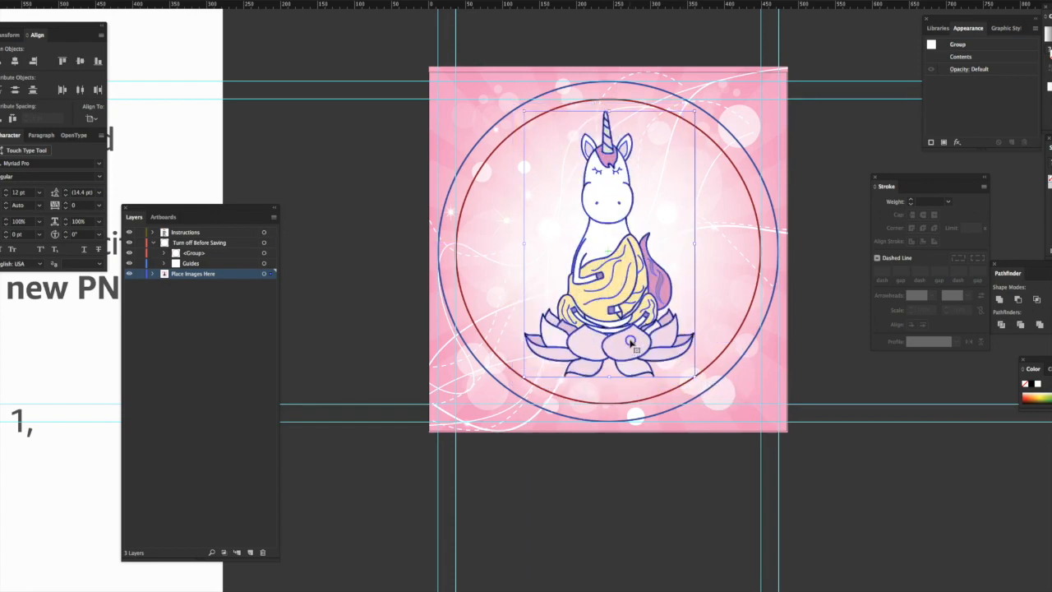
# Place the unicorn inside the guide circle and set the Align panel to Align to Artboard.
pyautogui.moveTo(633, 340); pyautogui.dragTo(625, 354)
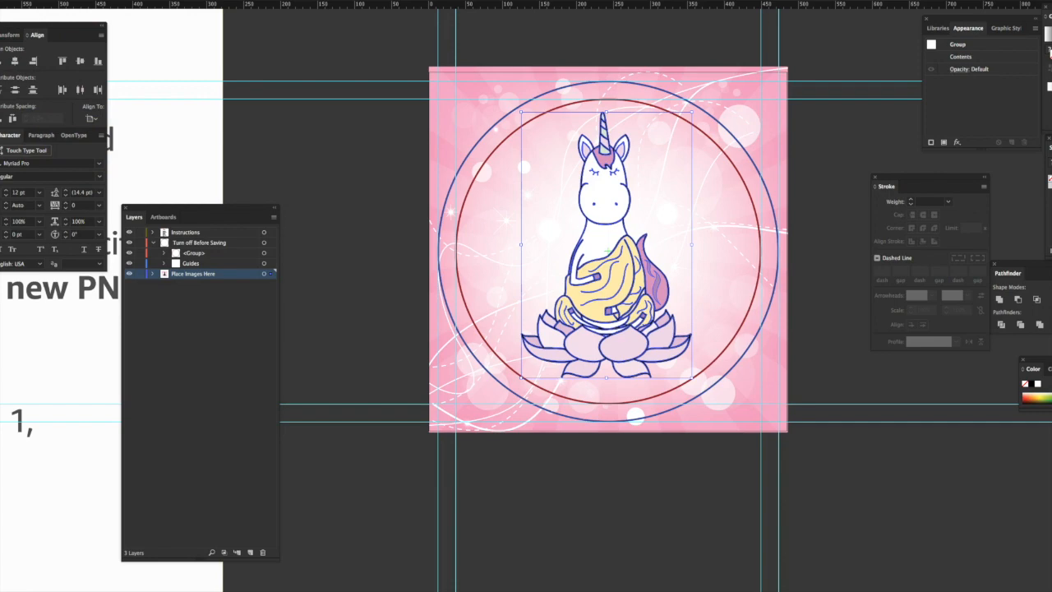
pyautogui.click(189, 6)
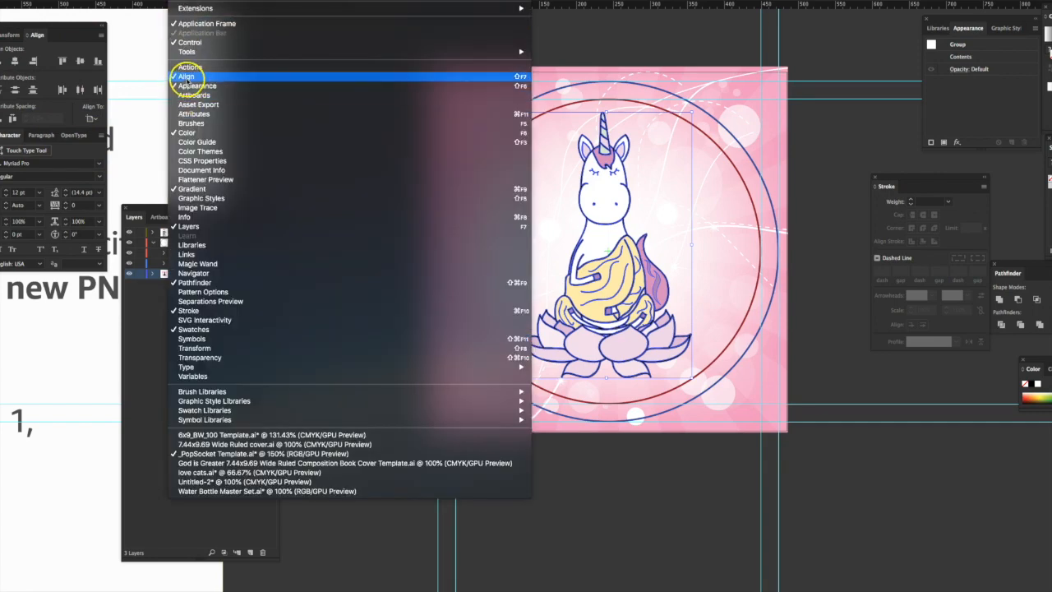
pyautogui.click(186, 76)
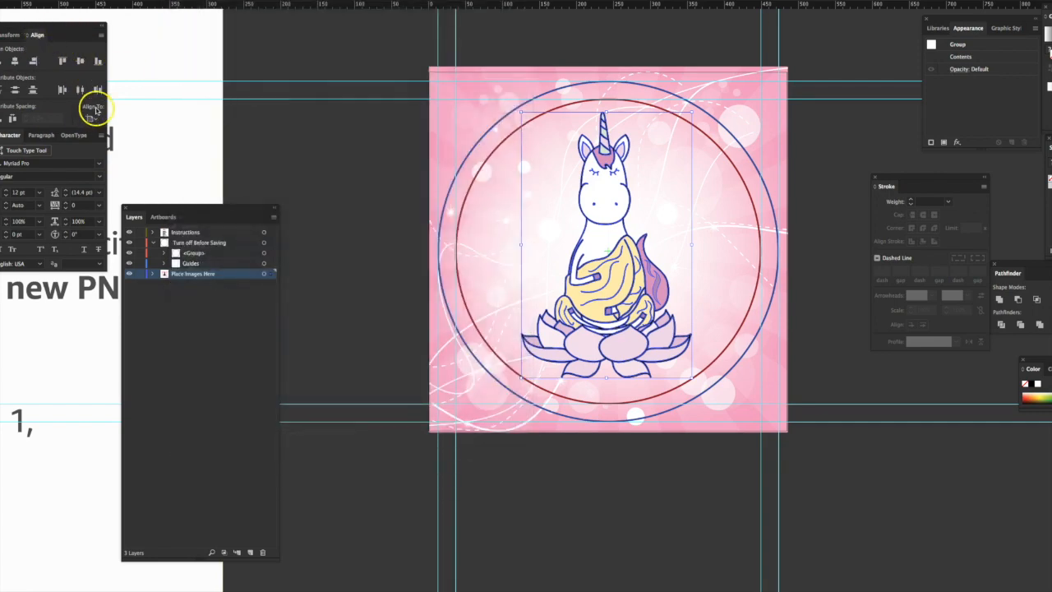
pyautogui.click(92, 109)
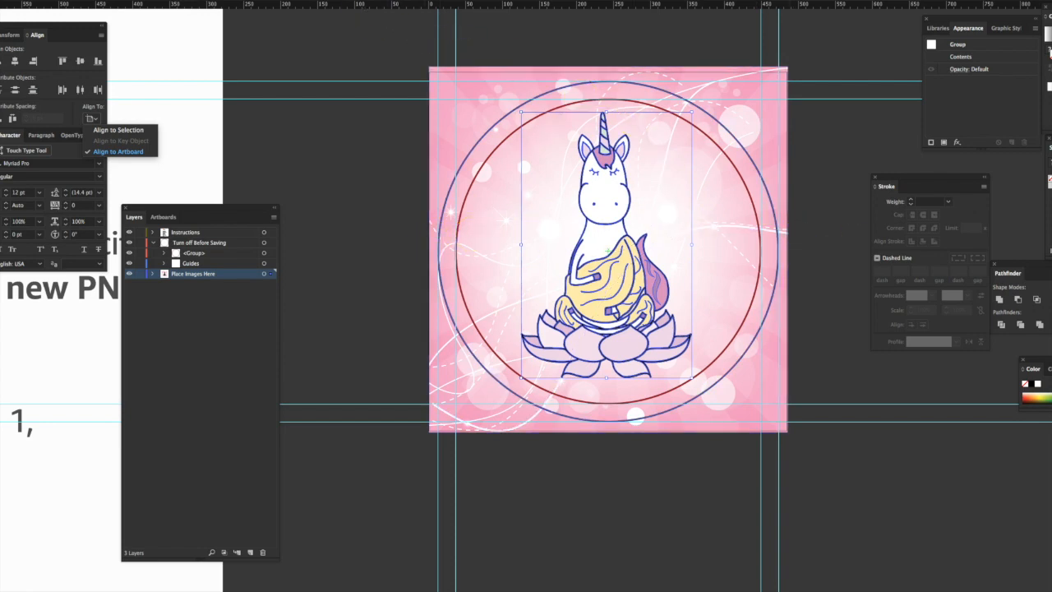
pyautogui.click(92, 118)
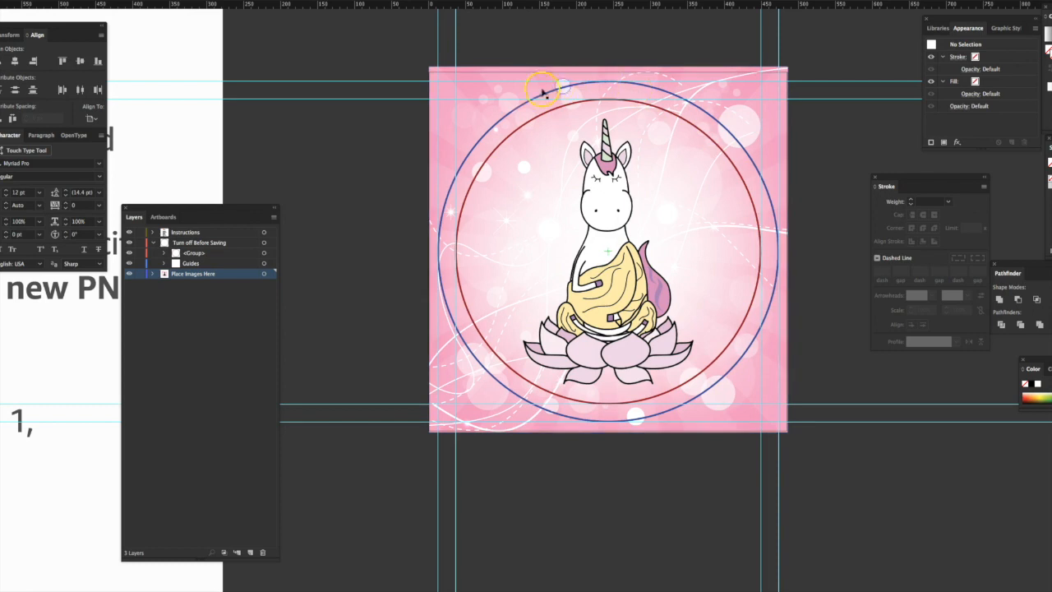
pyautogui.moveTo(759, 180)
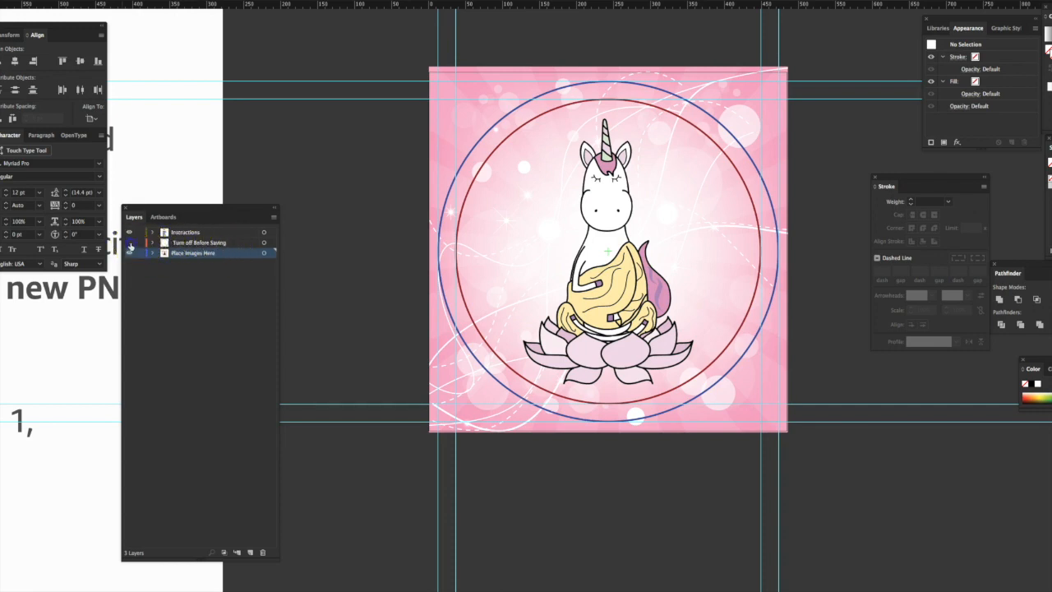
# Hide the Turn off Before Saving guide layer, leaving the unicorn on pink bokeh.
pyautogui.click(128, 232)
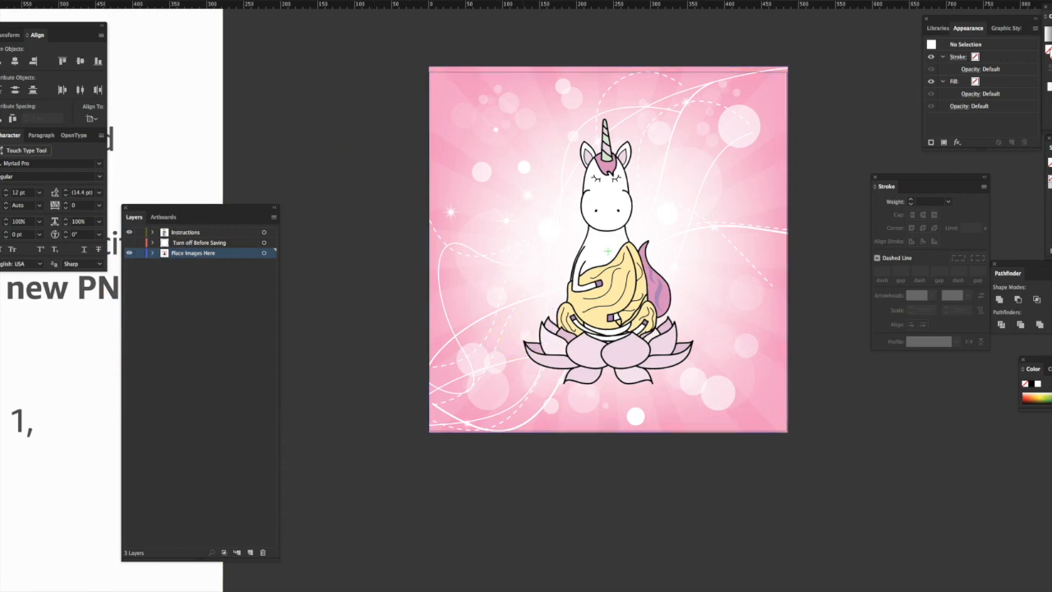
pyautogui.click(12, 108)
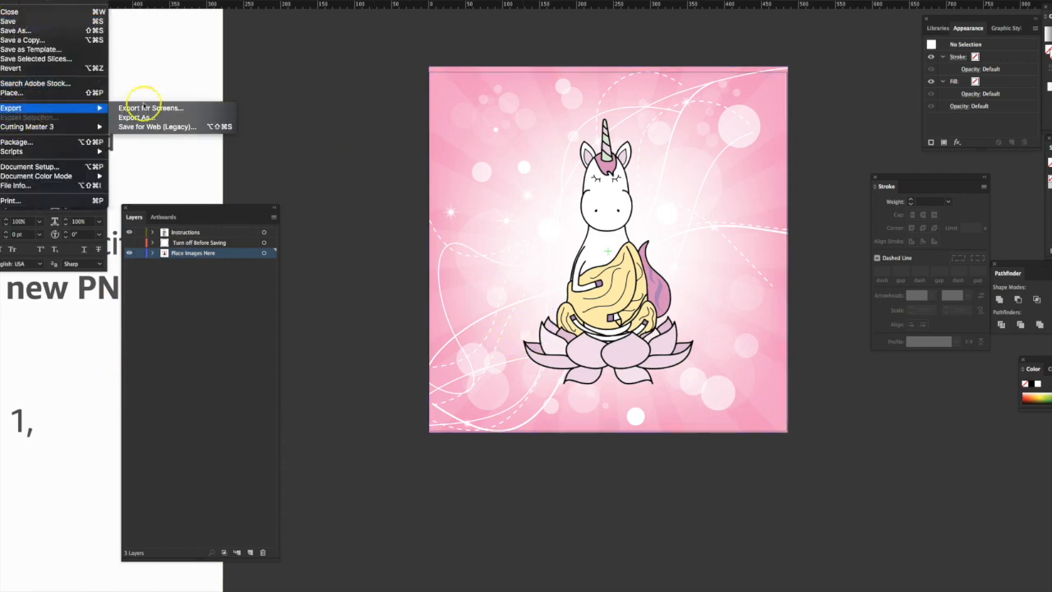
pyautogui.click(135, 117)
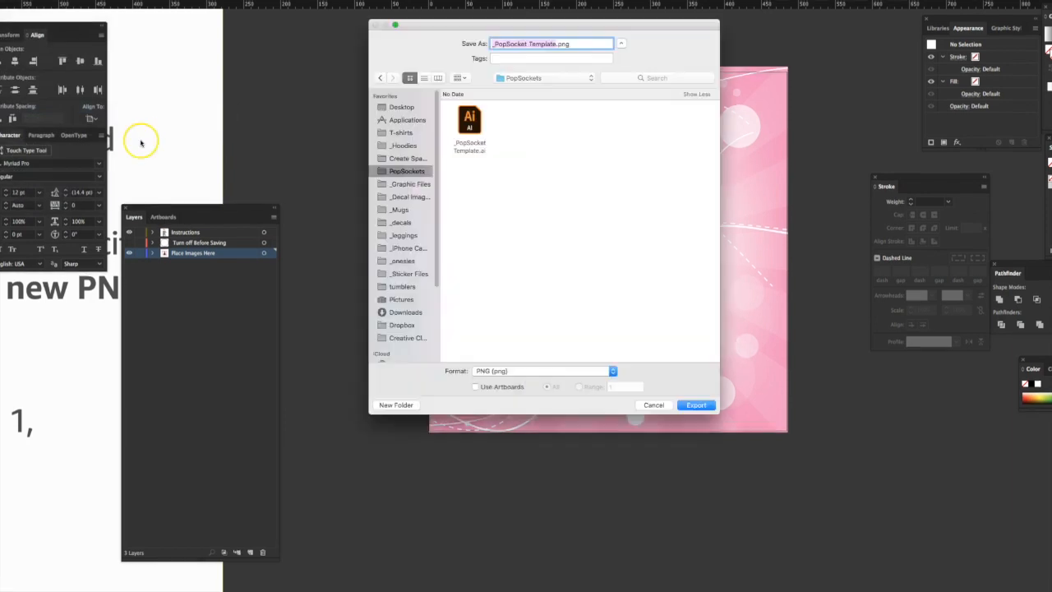
pyautogui.moveTo(539, 95)
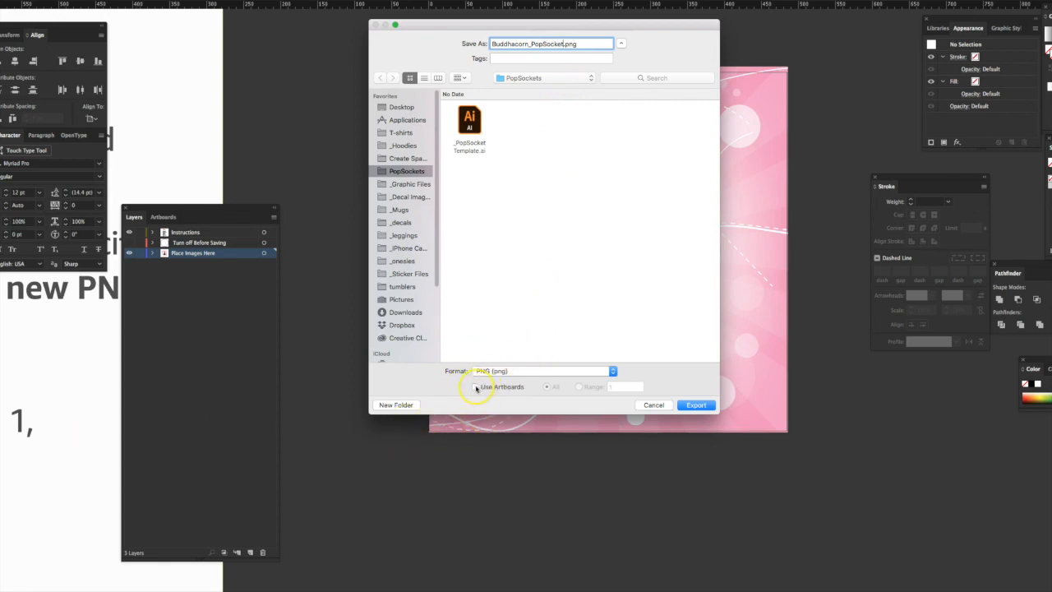
pyautogui.click(475, 386)
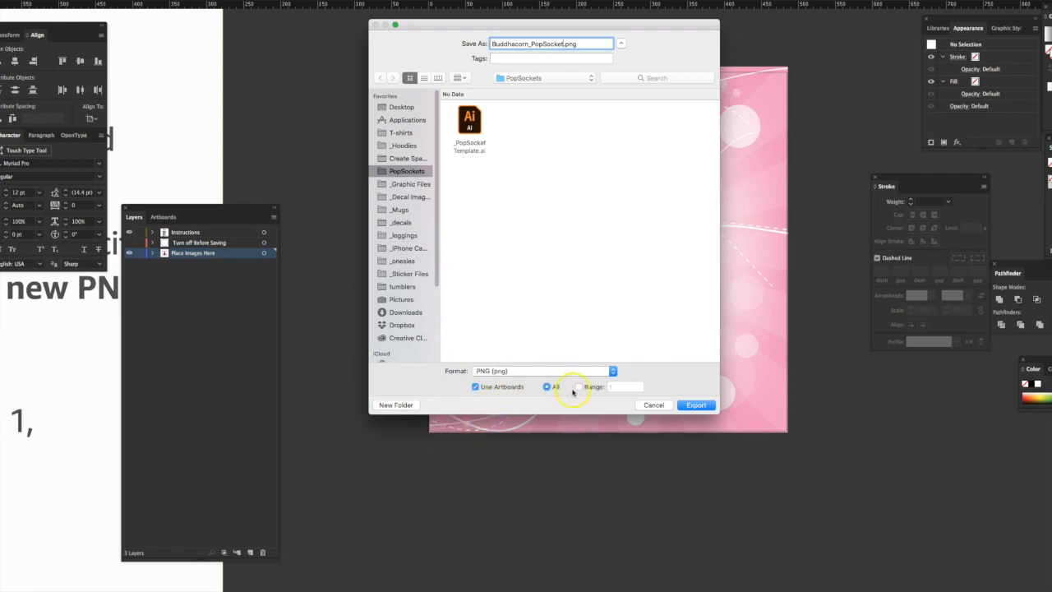
pyautogui.click(579, 386)
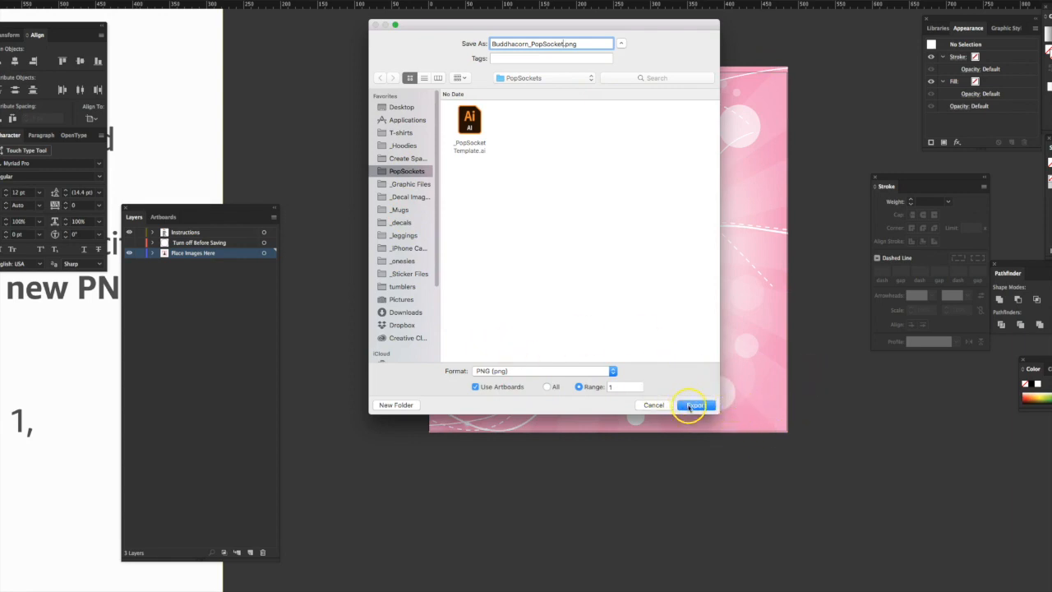
pyautogui.click(694, 405)
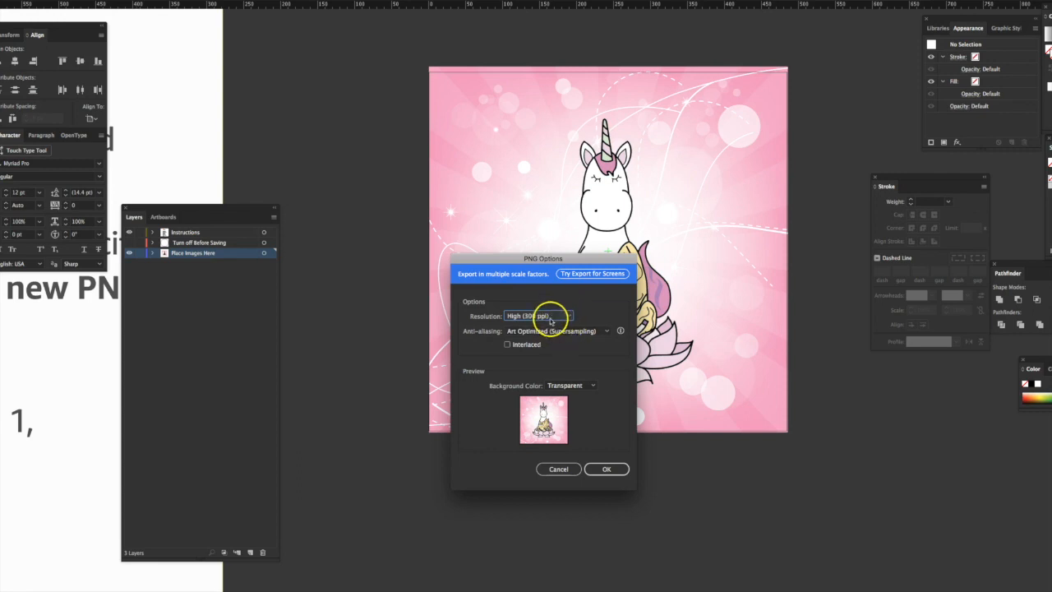
pyautogui.click(606, 469)
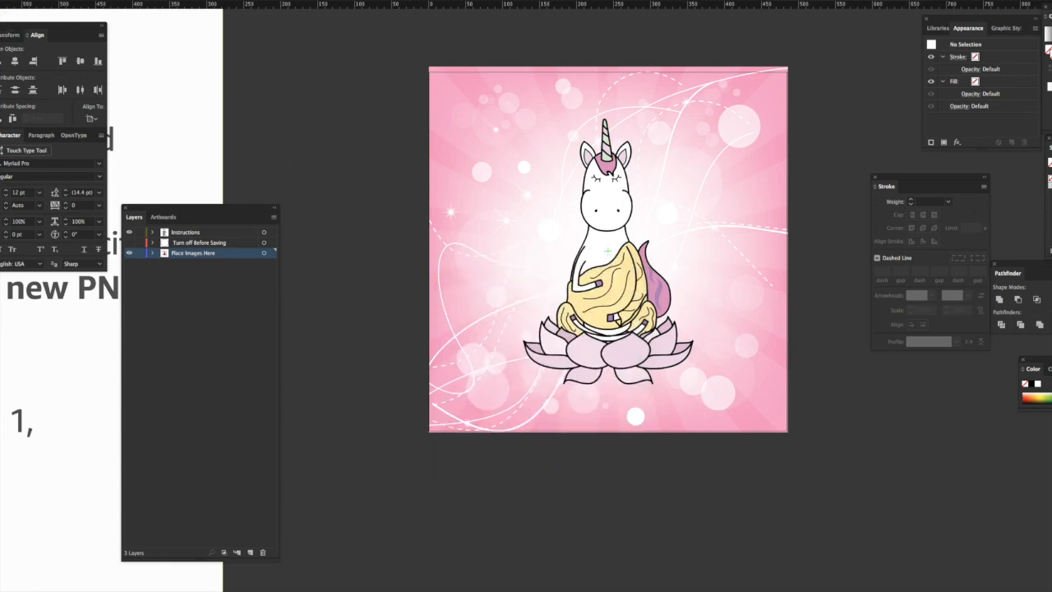
# Export Buddhacorn_PopSocket.png using artboard 1 and set the PNG resolution to Screen (72 ppi).
pyautogui.click(8, 7)
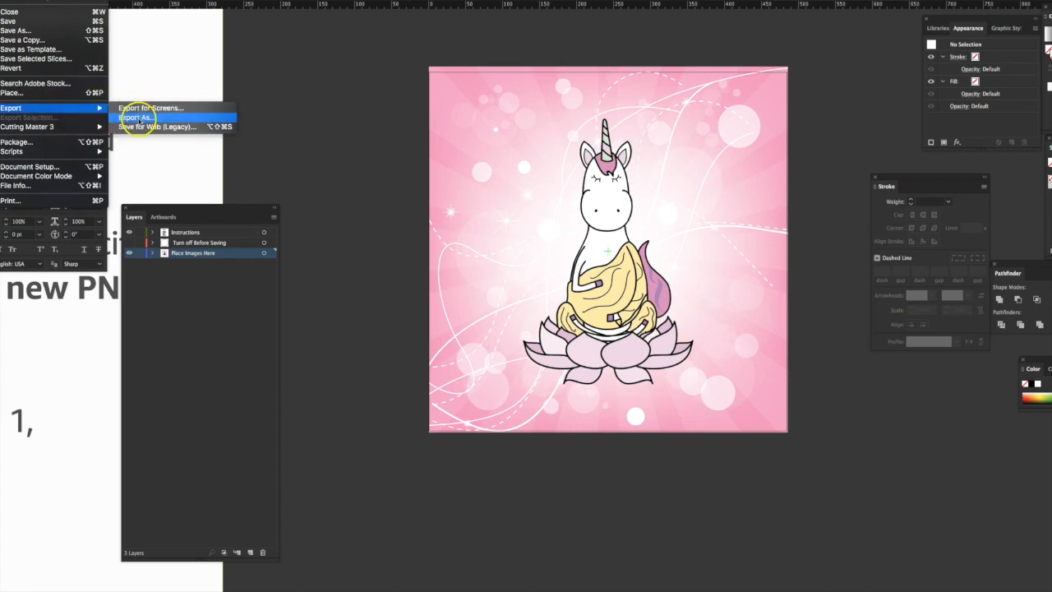
pyautogui.click(135, 117)
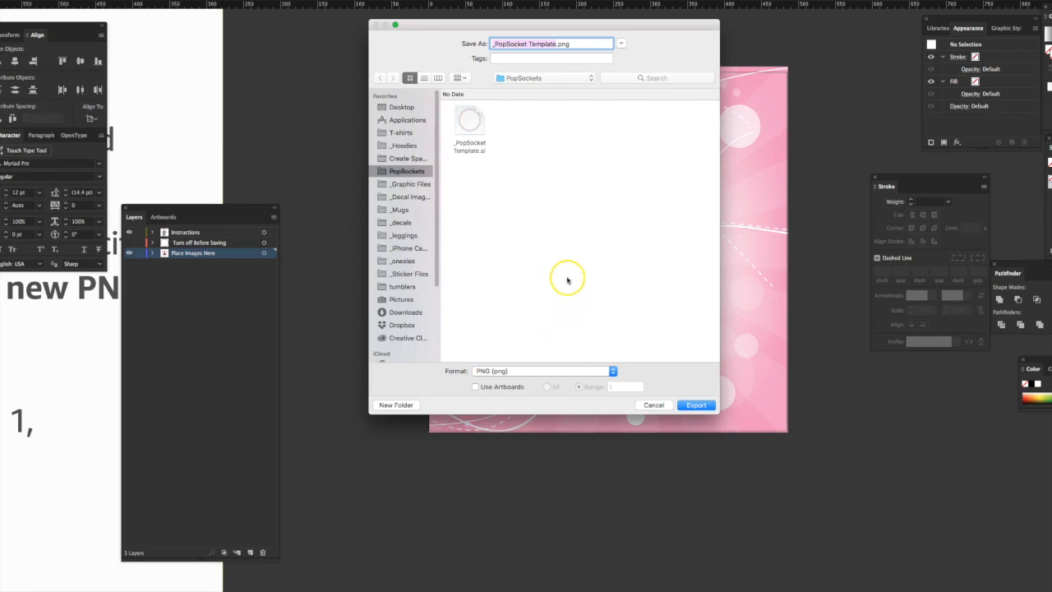
pyautogui.click(535, 42)
pyautogui.write('Buddhacorn')
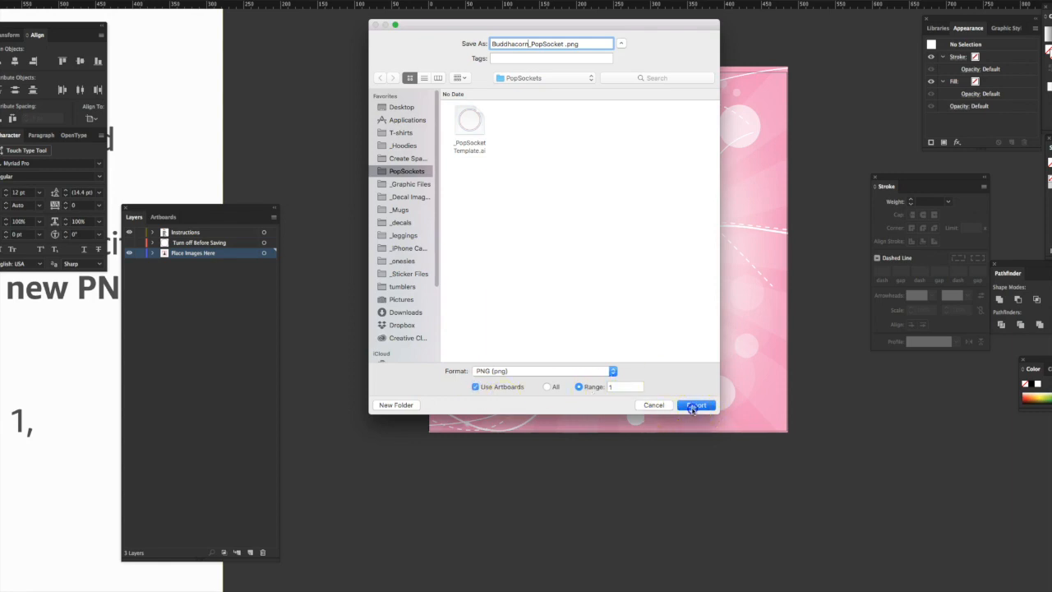
pyautogui.click(697, 404)
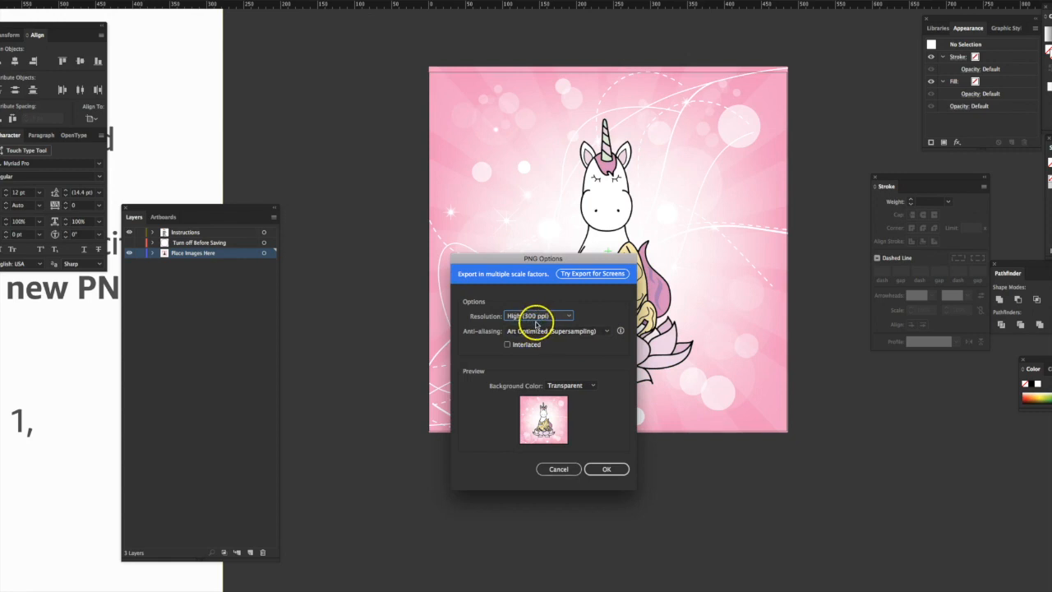
pyautogui.click(568, 315)
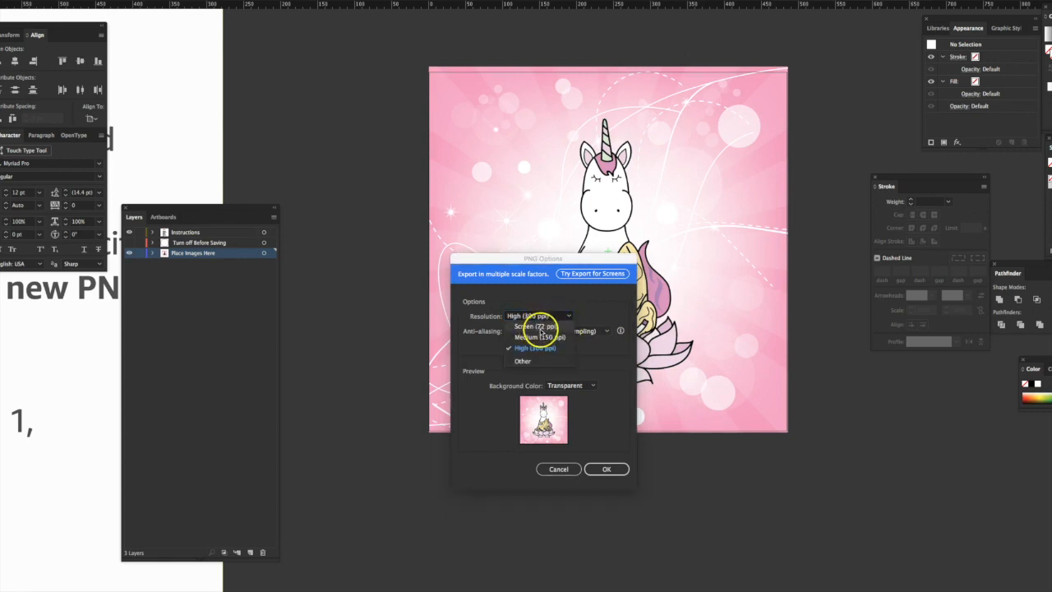
pyautogui.click(533, 325)
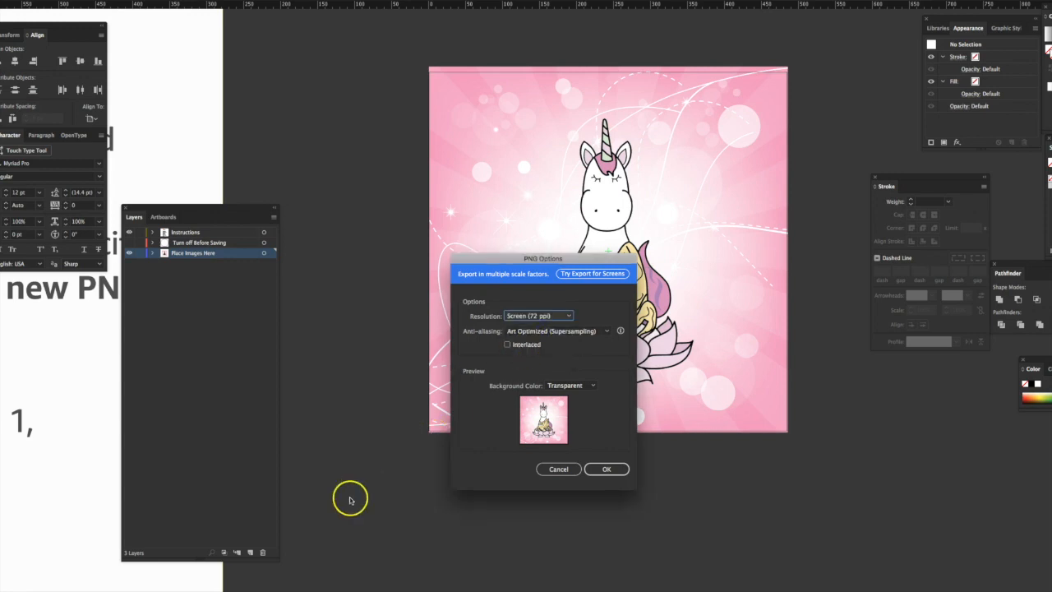
pyautogui.moveTo(419, 434)
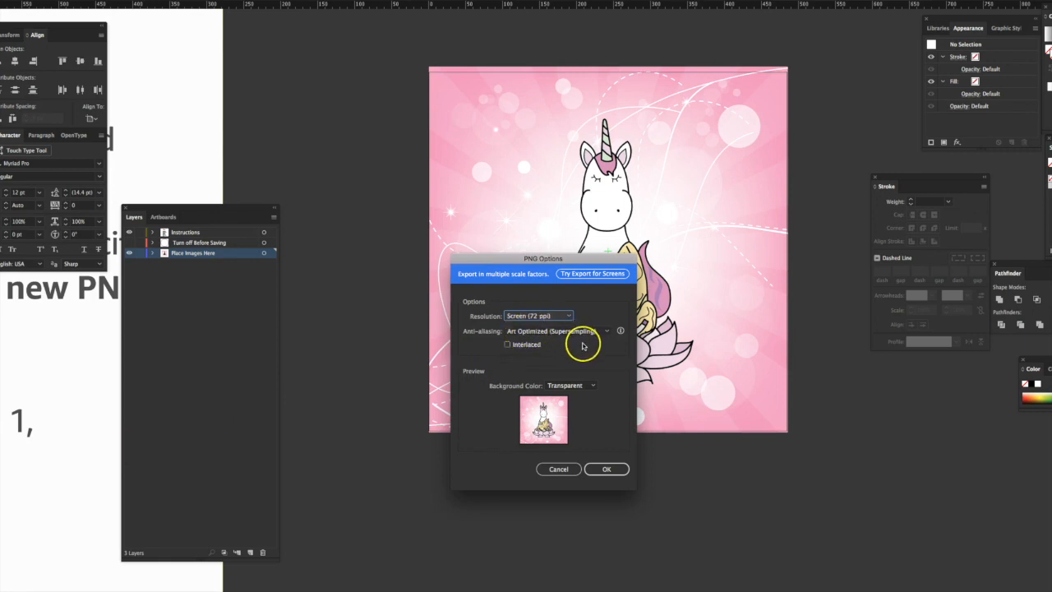
pyautogui.moveTo(552, 362)
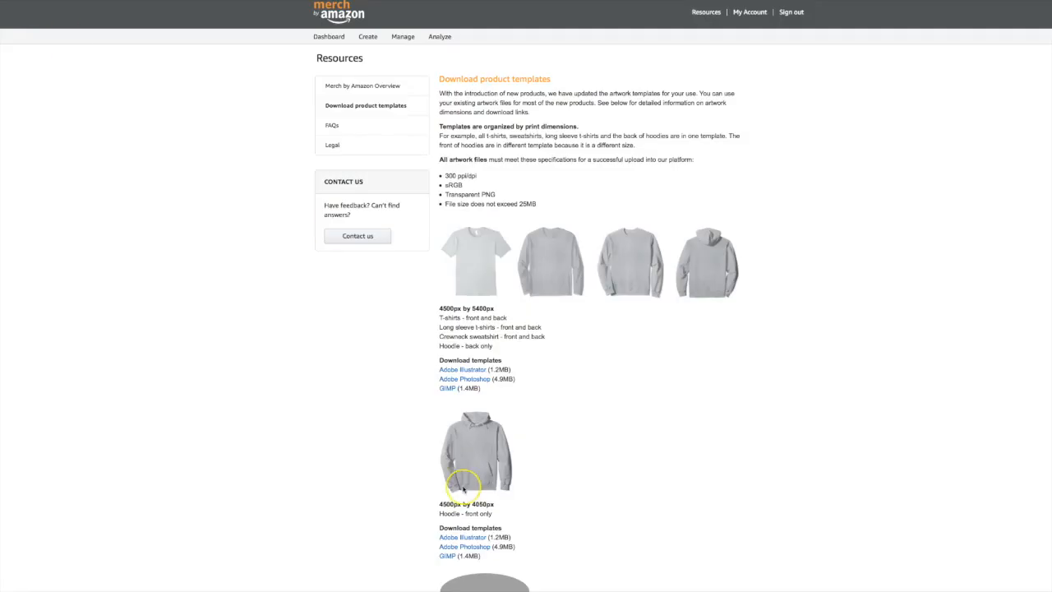
# Scroll the Merch by Amazon Download product templates page to check the artwork specs.
pyautogui.scroll(-3)
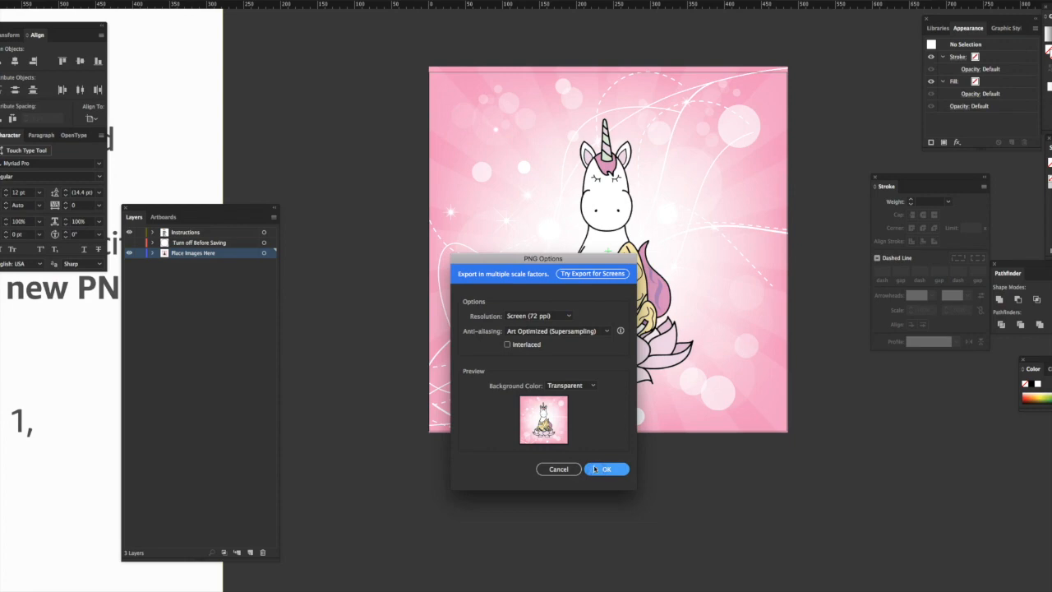
# Confirm the PNG Options to finish the export and review the template's export instructions.
pyautogui.click(607, 469)
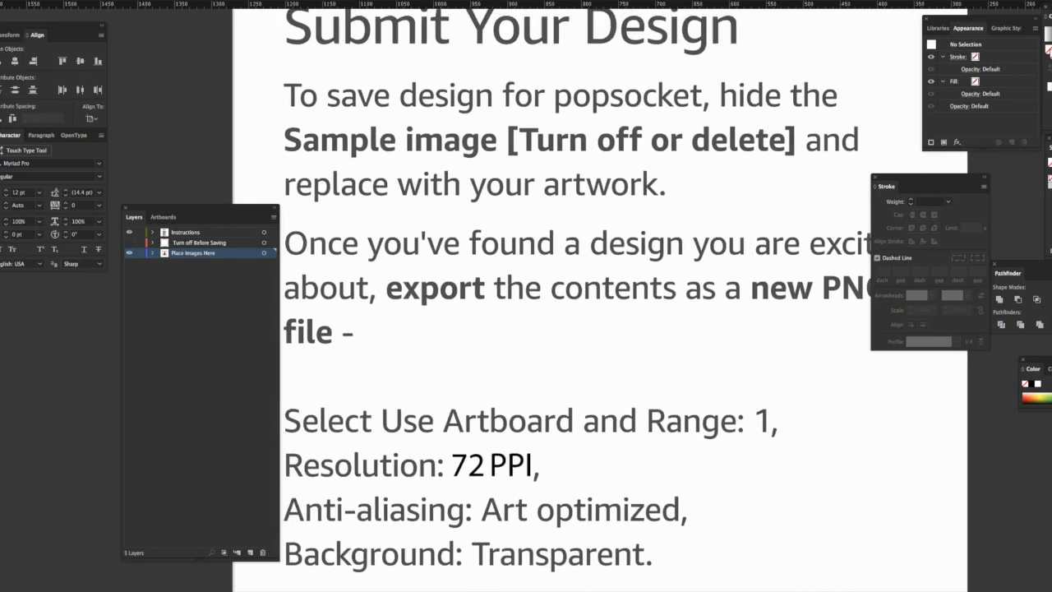
pyautogui.scroll(-3)
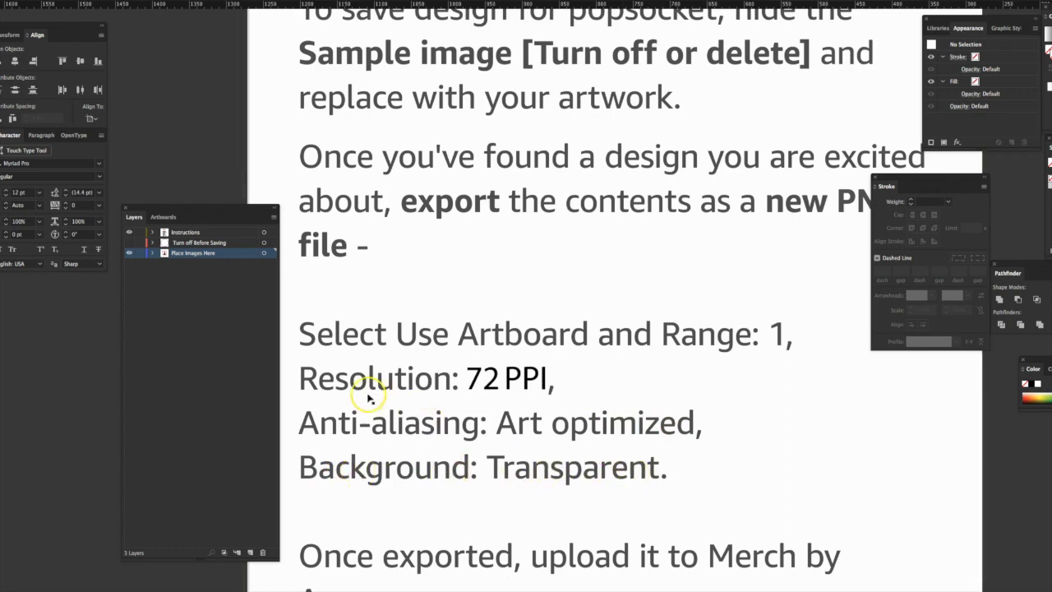
pyautogui.moveTo(533, 391)
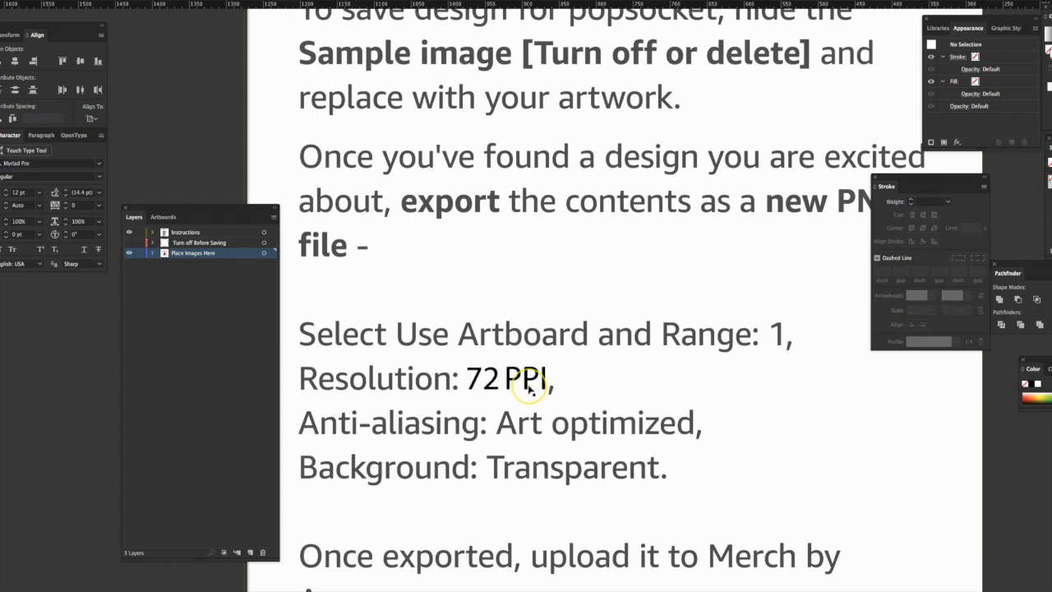
pyautogui.moveTo(527, 380)
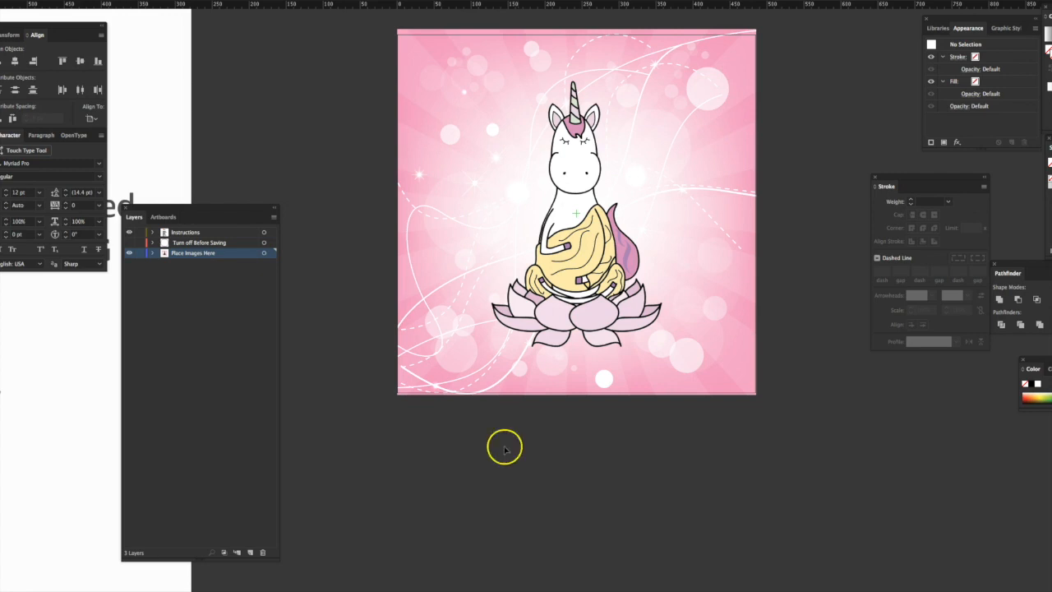
pyautogui.moveTo(559, 492)
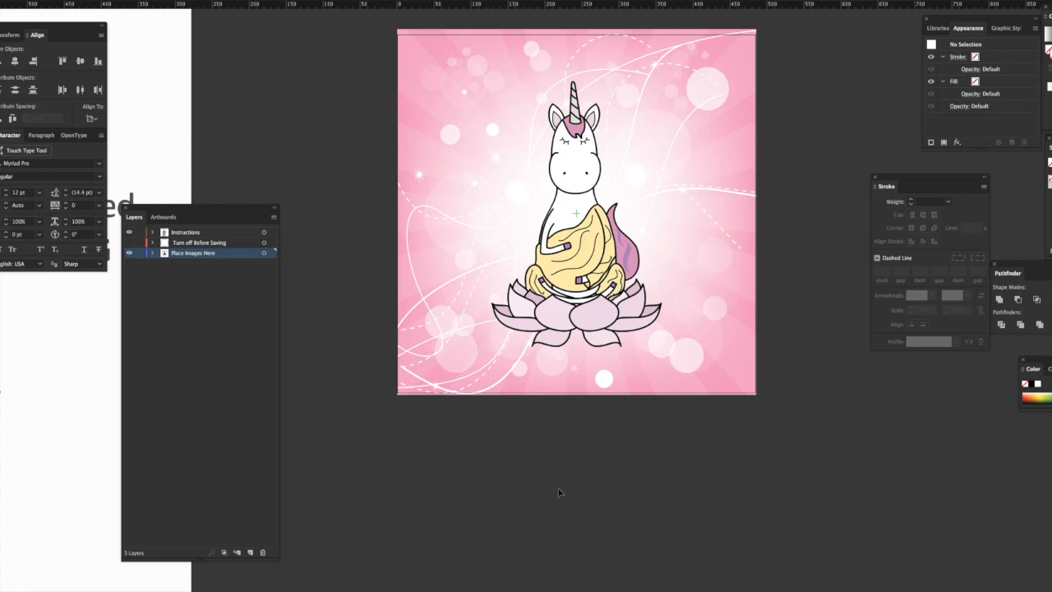